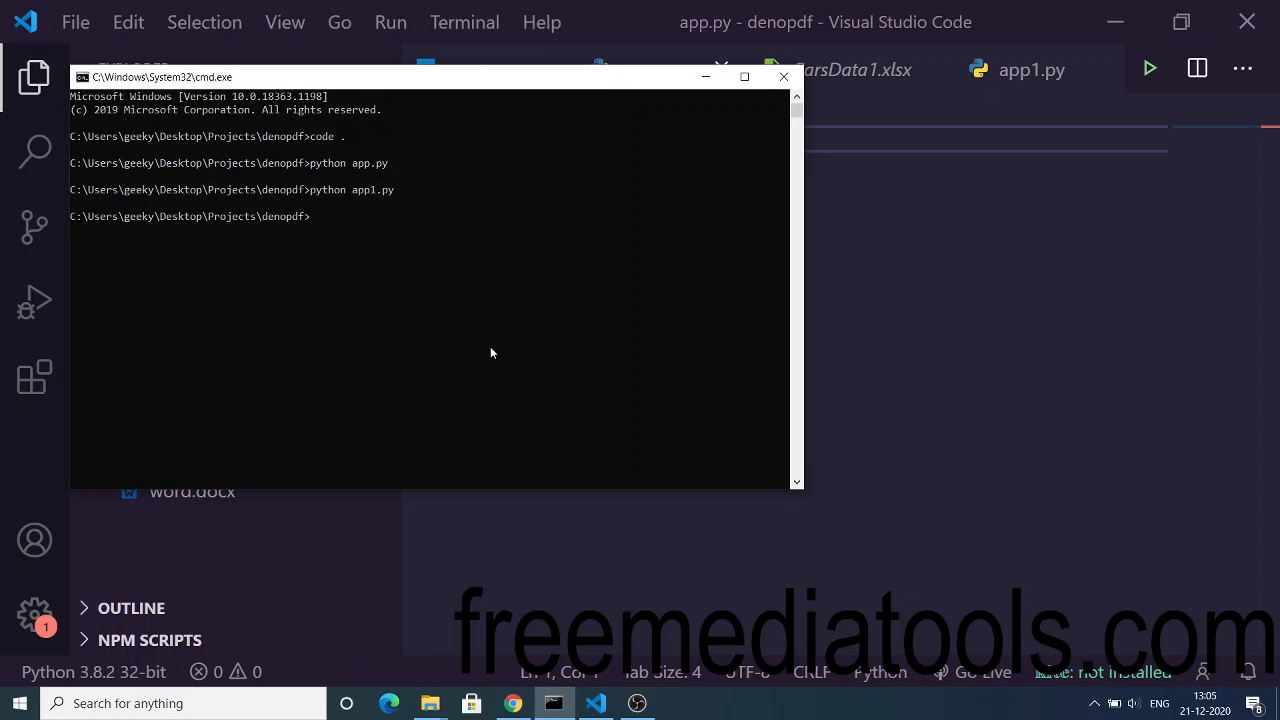
{"action": "mouse_move", "coordinate": [428, 306]}
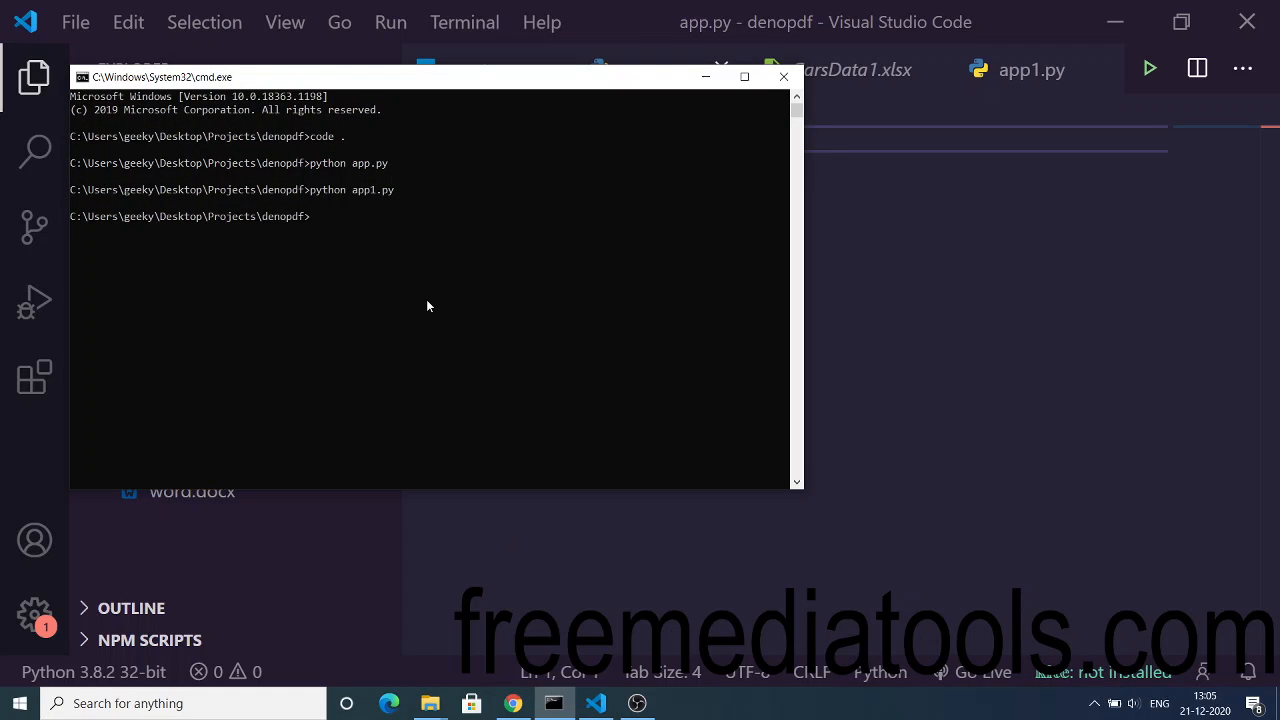
Run 'python app1.py' from the denopdf project folder in Command Prompt
{"action": "type", "text": "python app1.py"}
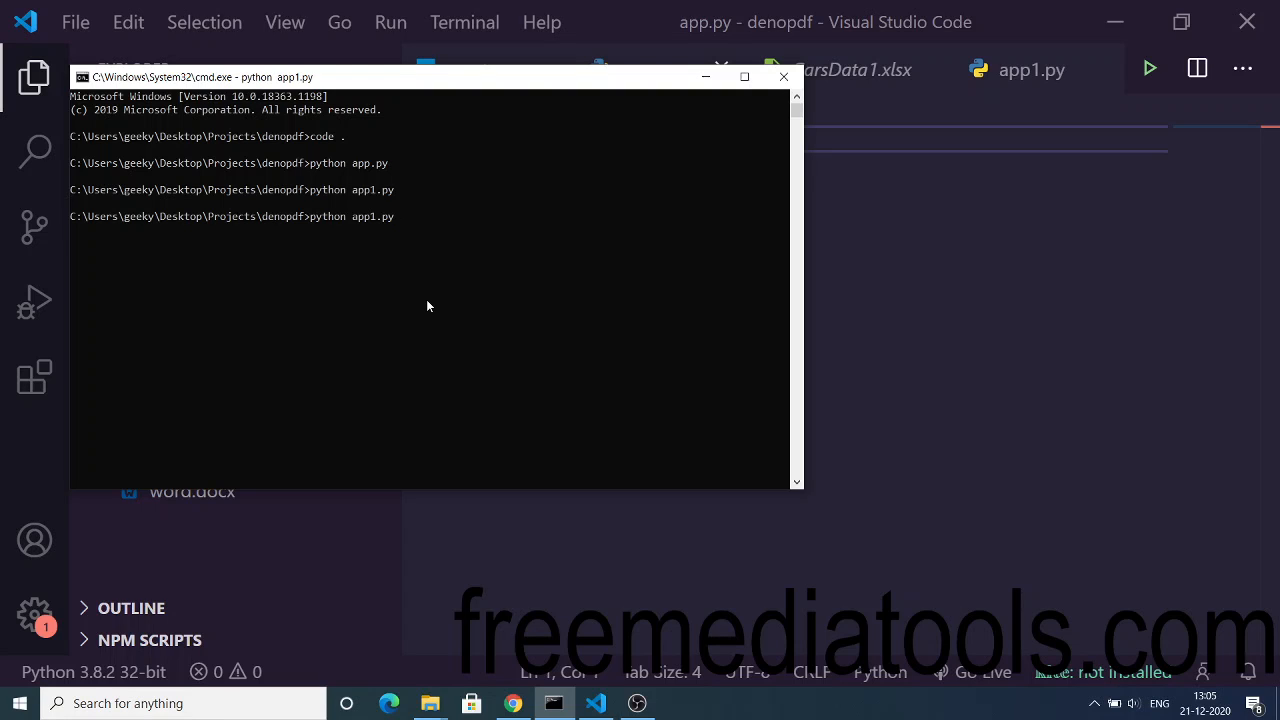
{"action": "mouse_move", "coordinate": [360, 264]}
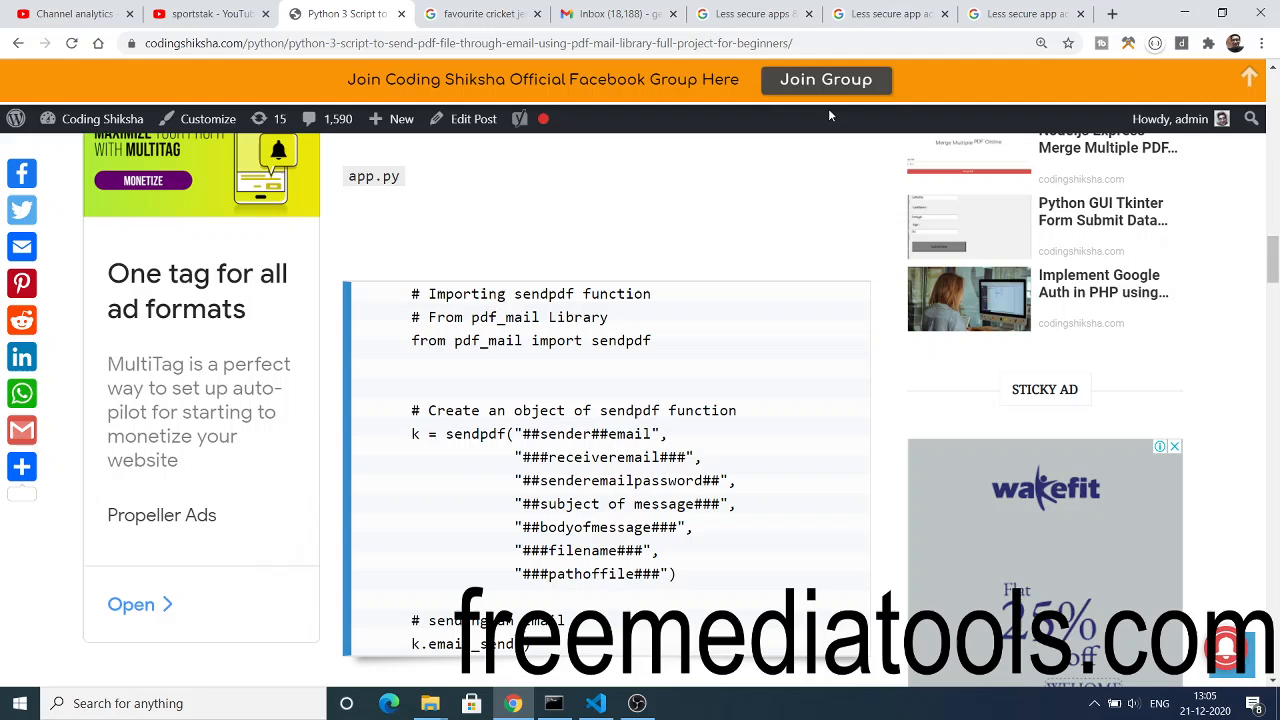
View the received 'pdf document' email and its fancy PDF attachment in Gmail
{"action": "left_click", "coordinate": [616, 12]}
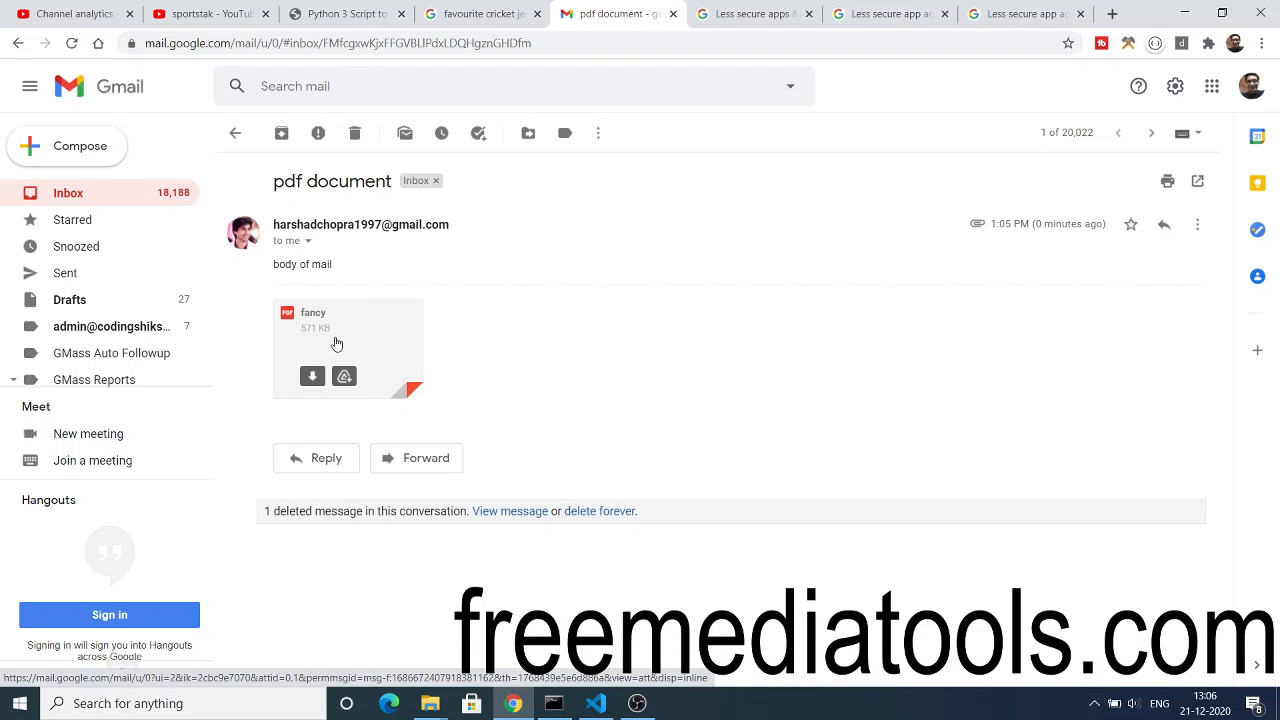
{"action": "mouse_move", "coordinate": [336, 348]}
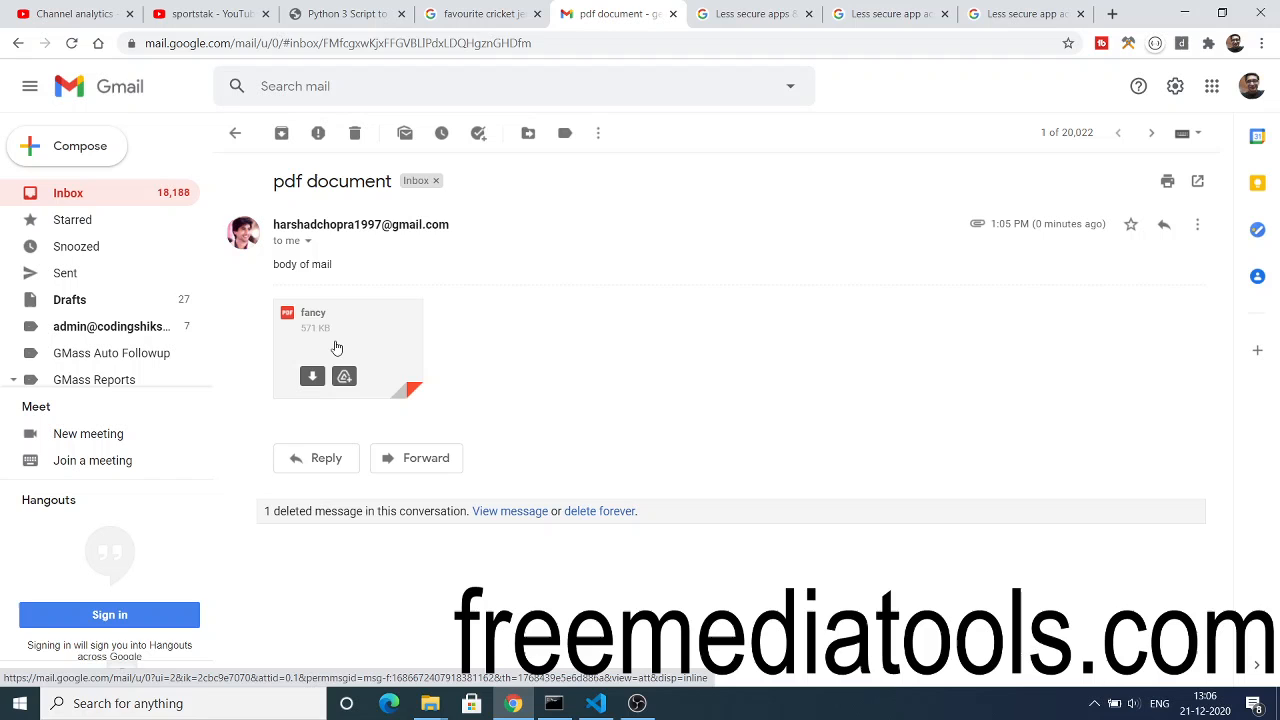
{"action": "mouse_move", "coordinate": [424, 380]}
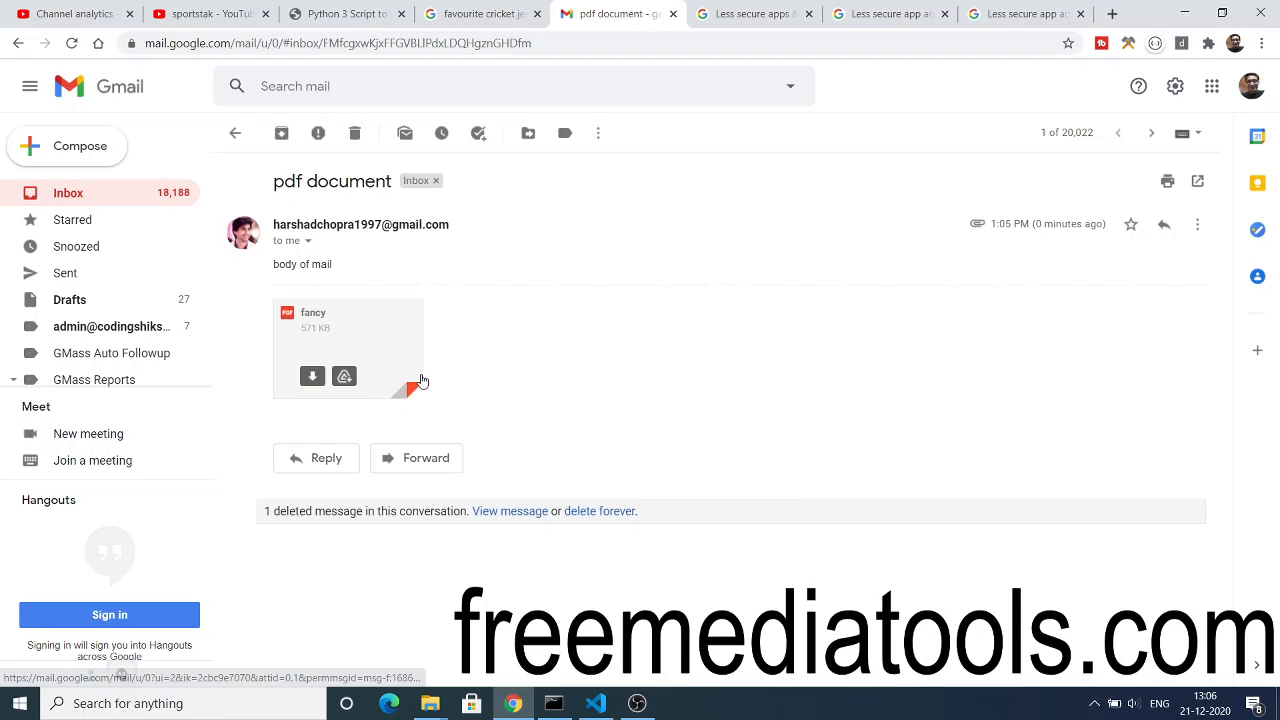
{"action": "left_click", "coordinate": [344, 12]}
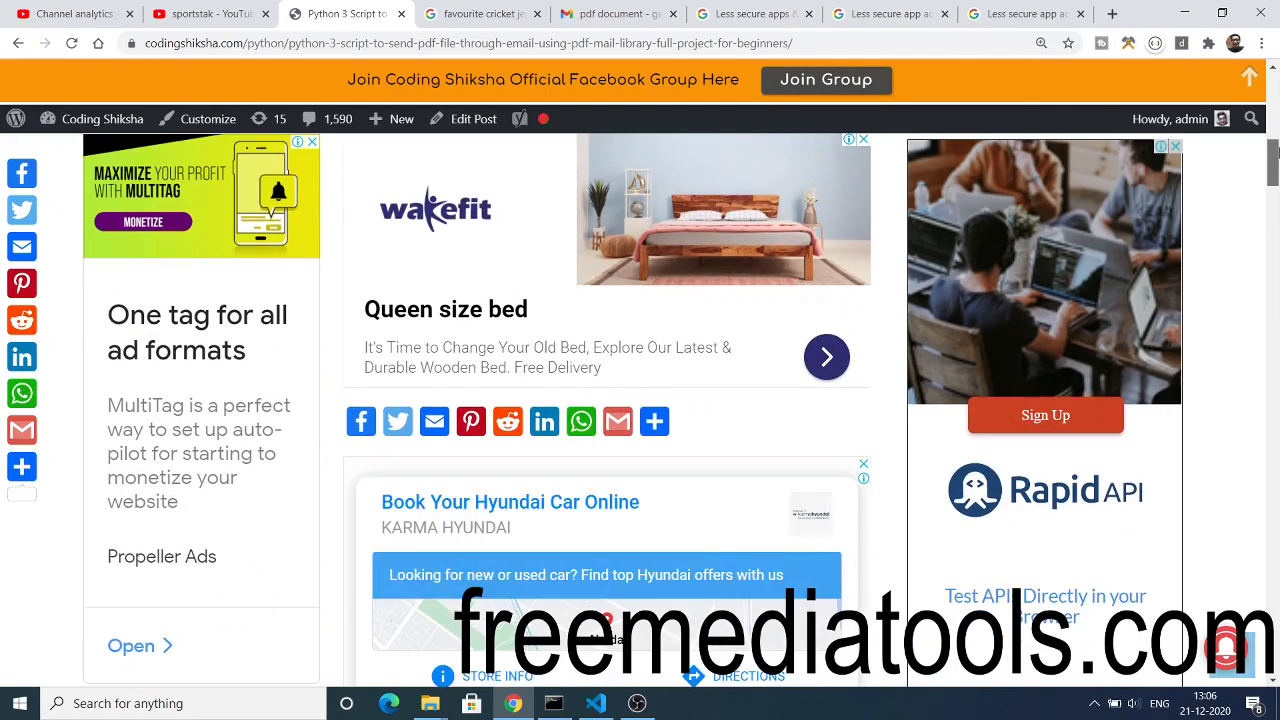
Bring the tutorial's sendpdf example code block into view in Chrome
{"action": "scroll", "scroll_direction": "down", "scroll_amount": 3}
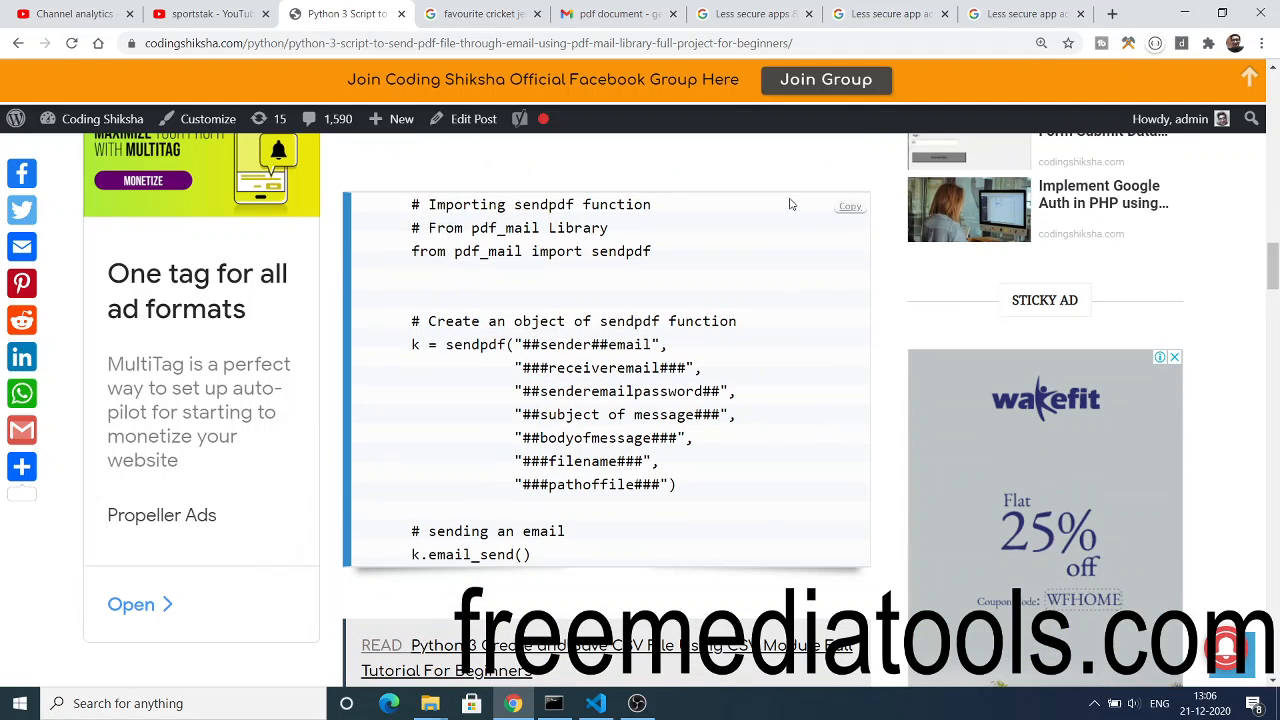
{"action": "left_click", "coordinate": [848, 206]}
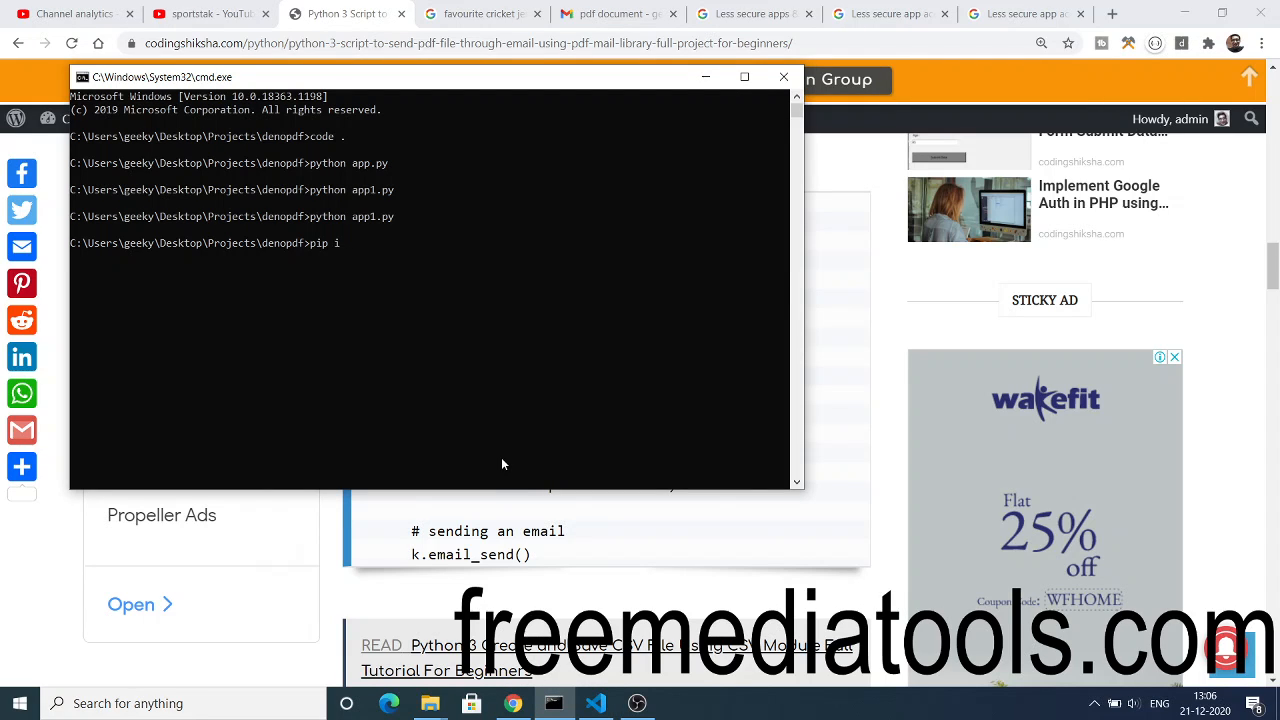
Run 'pip install pdf-mail' in Command Prompt, then move to a fresh browser page
{"action": "type", "text": "nstl"}
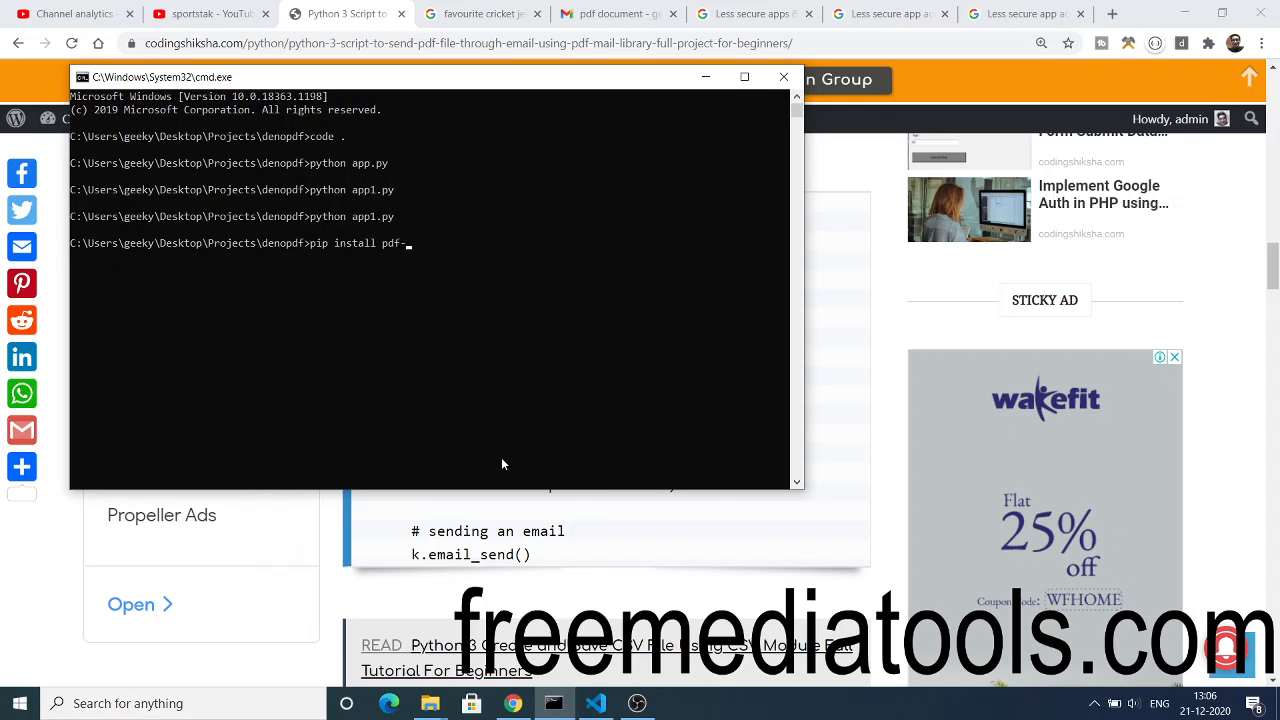
{"action": "type", "text": "mail"}
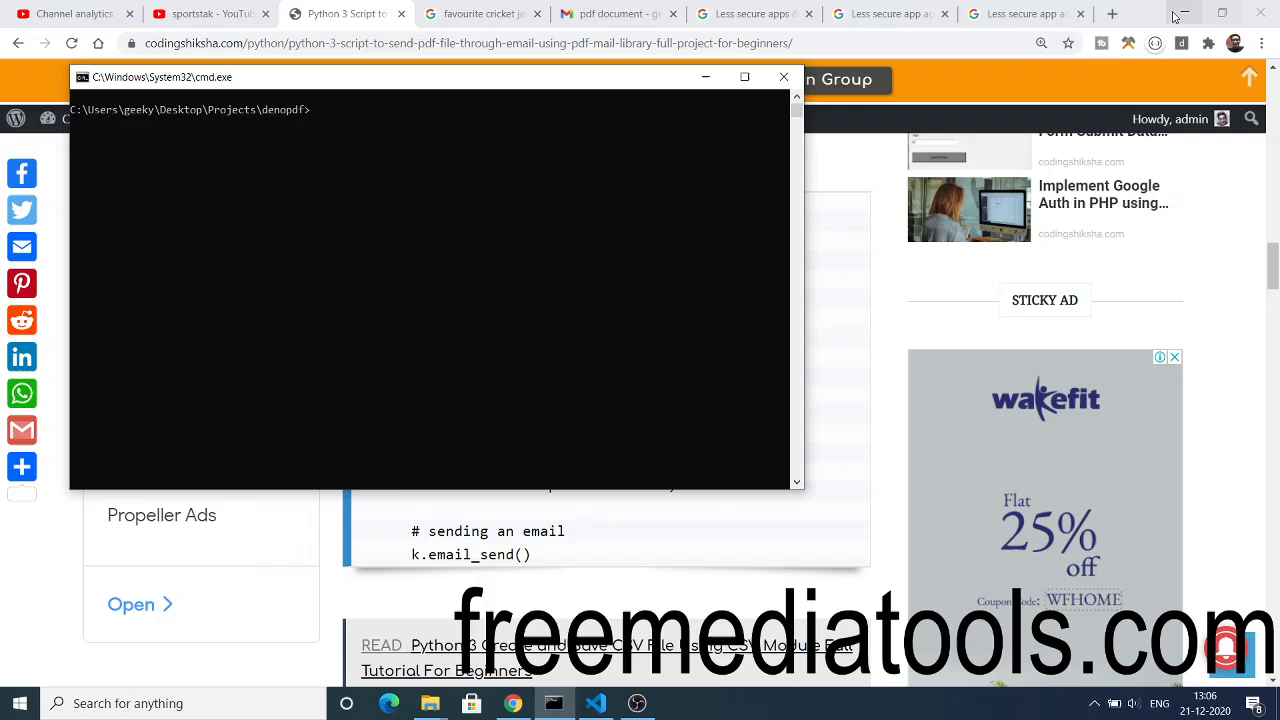
{"action": "left_click", "coordinate": [1112, 12]}
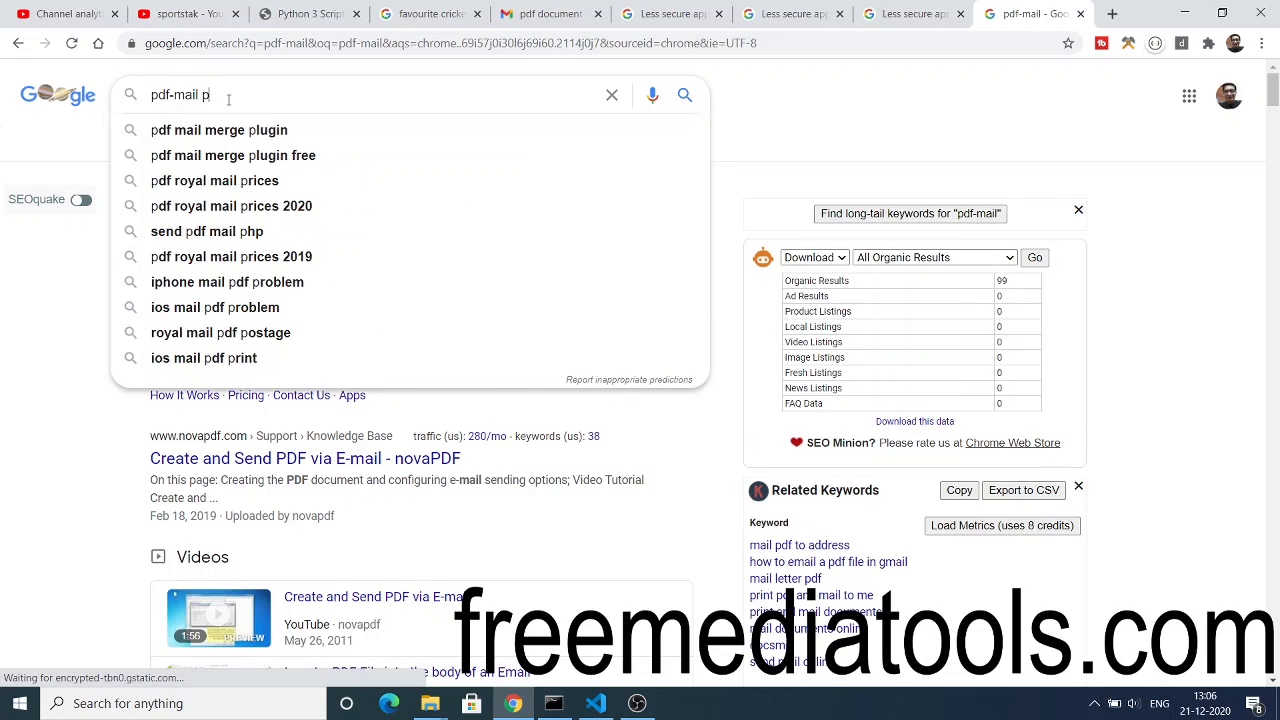
Search Google for pdf-mail with Python and go to the Less secure app access page
{"action": "type", "text": "yt"}
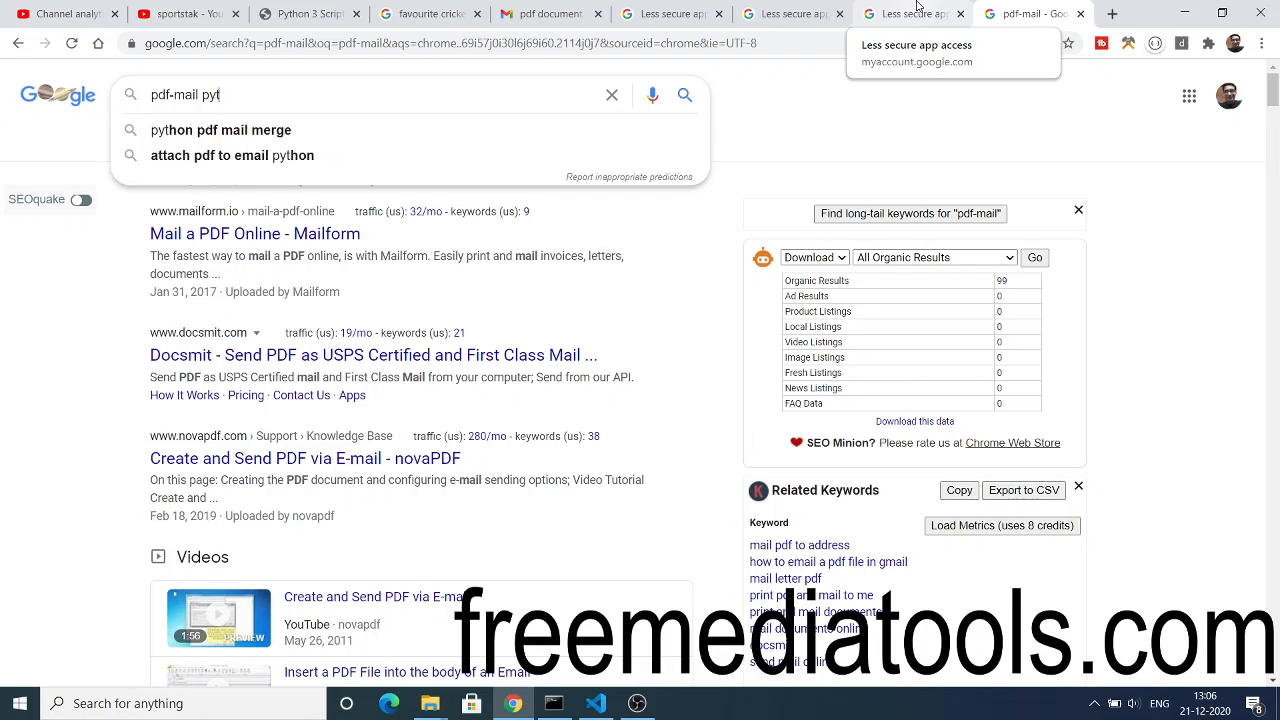
{"action": "left_click", "coordinate": [904, 12]}
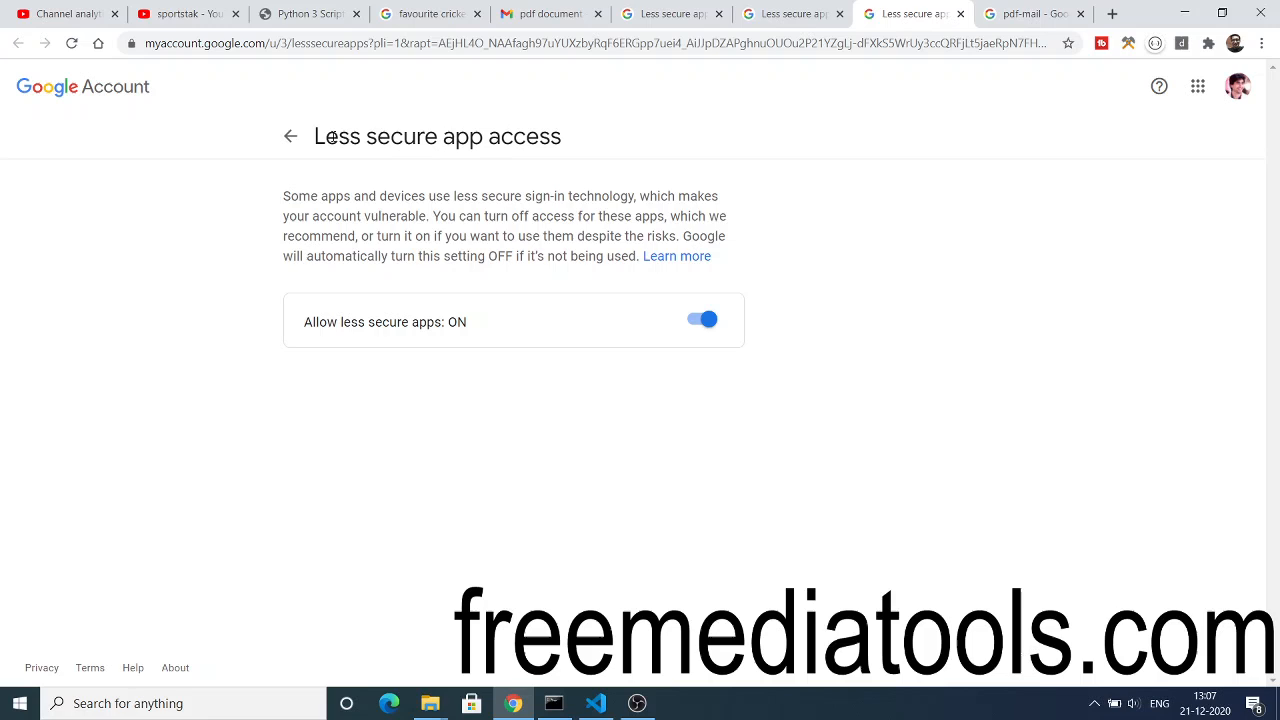
{"action": "triple_click", "coordinate": [436, 136]}
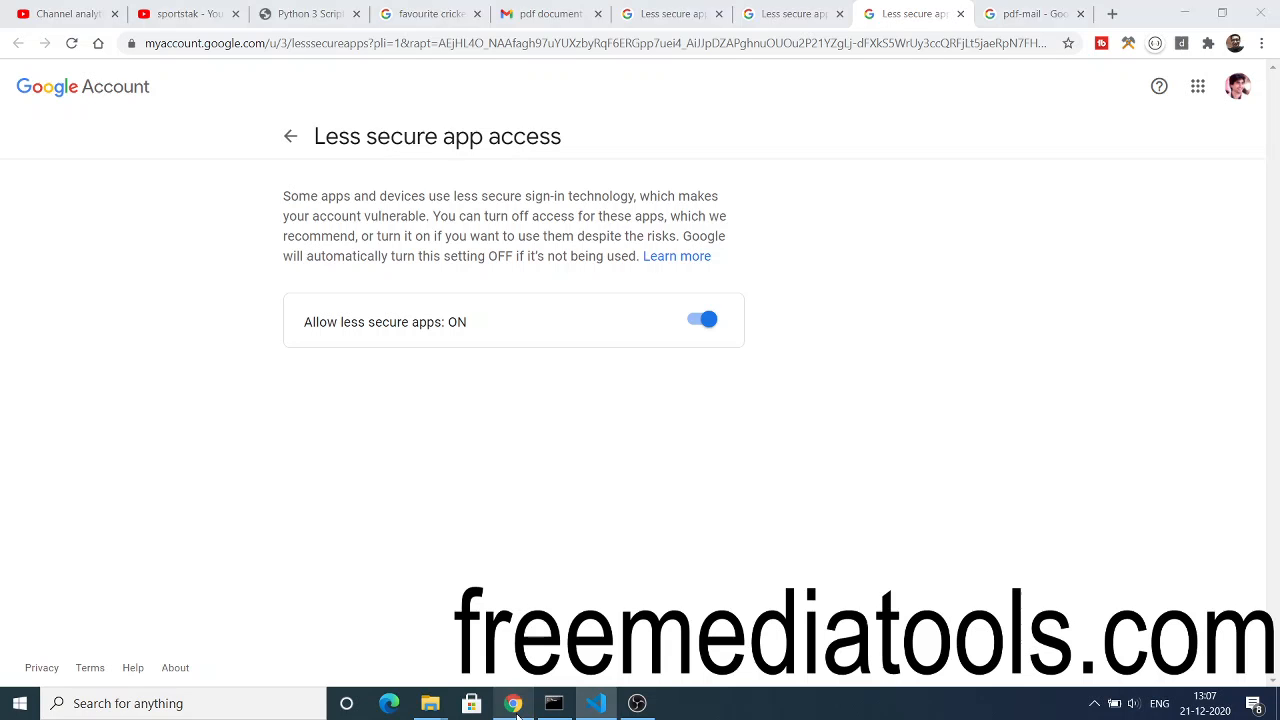
Copy the tutorial's sendpdf example code and return to VS Code with it
{"action": "left_click", "coordinate": [308, 12]}
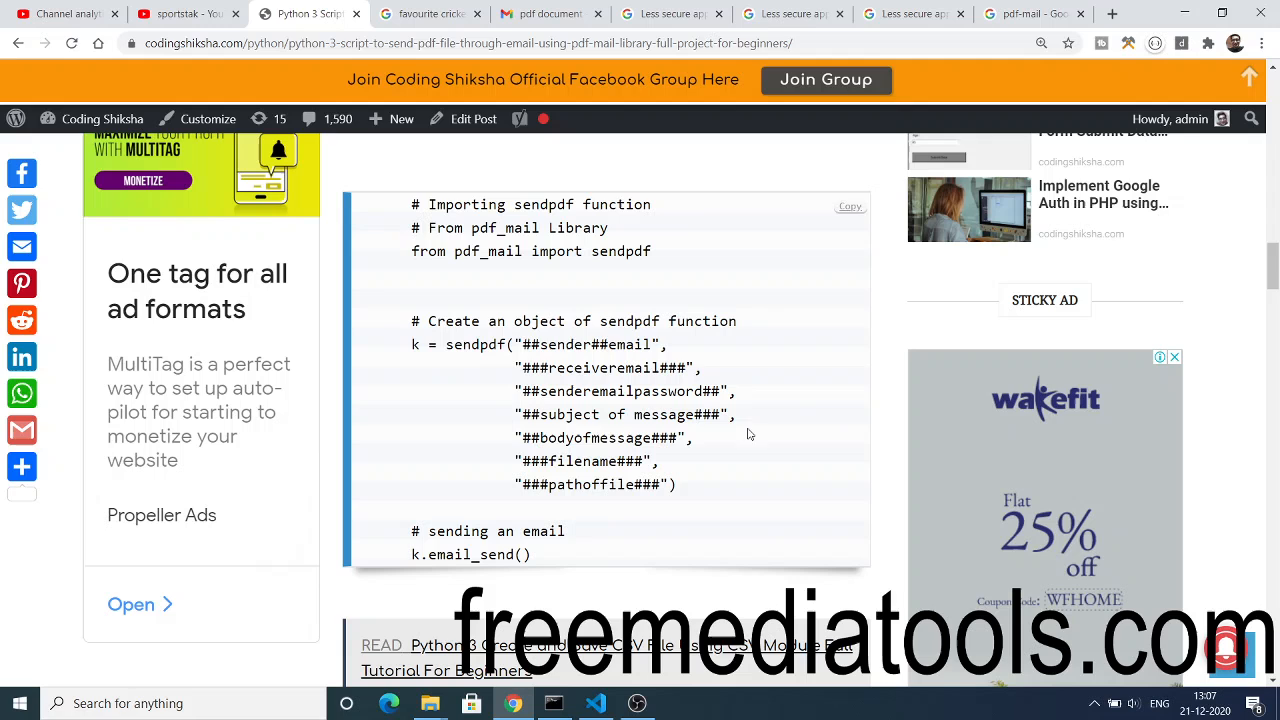
{"action": "left_click", "coordinate": [848, 206]}
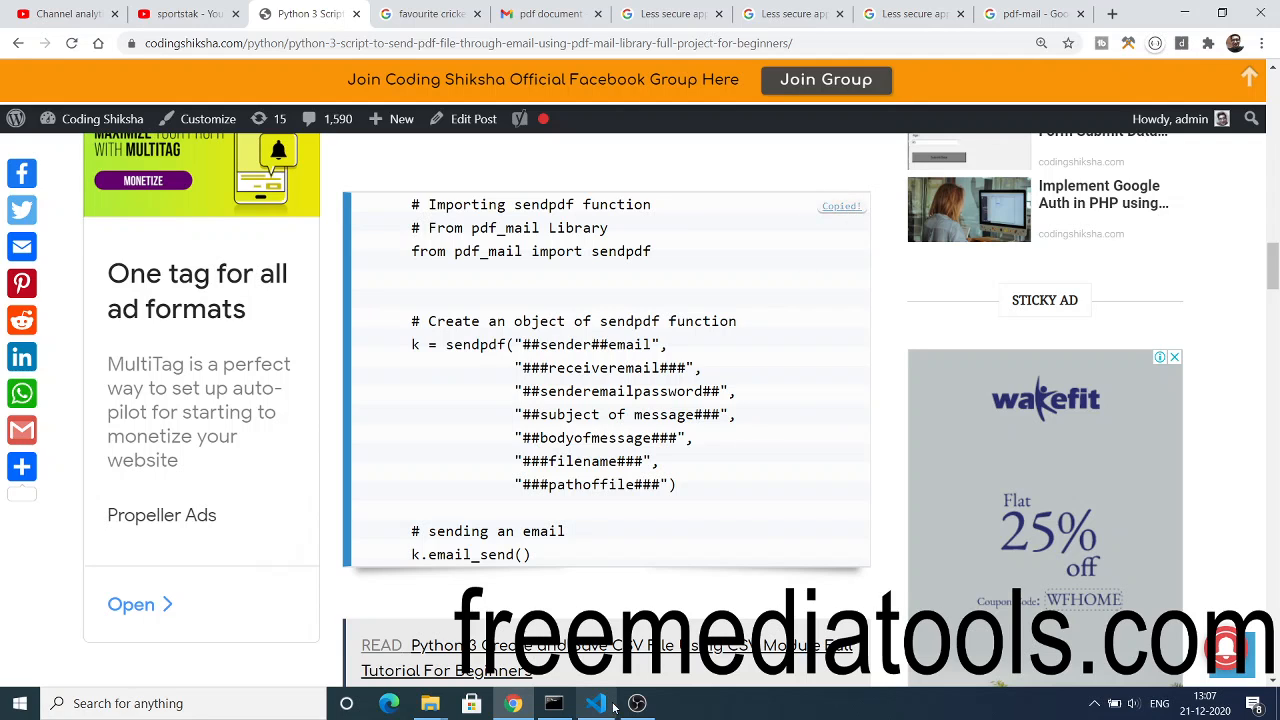
{"action": "left_click", "coordinate": [596, 704]}
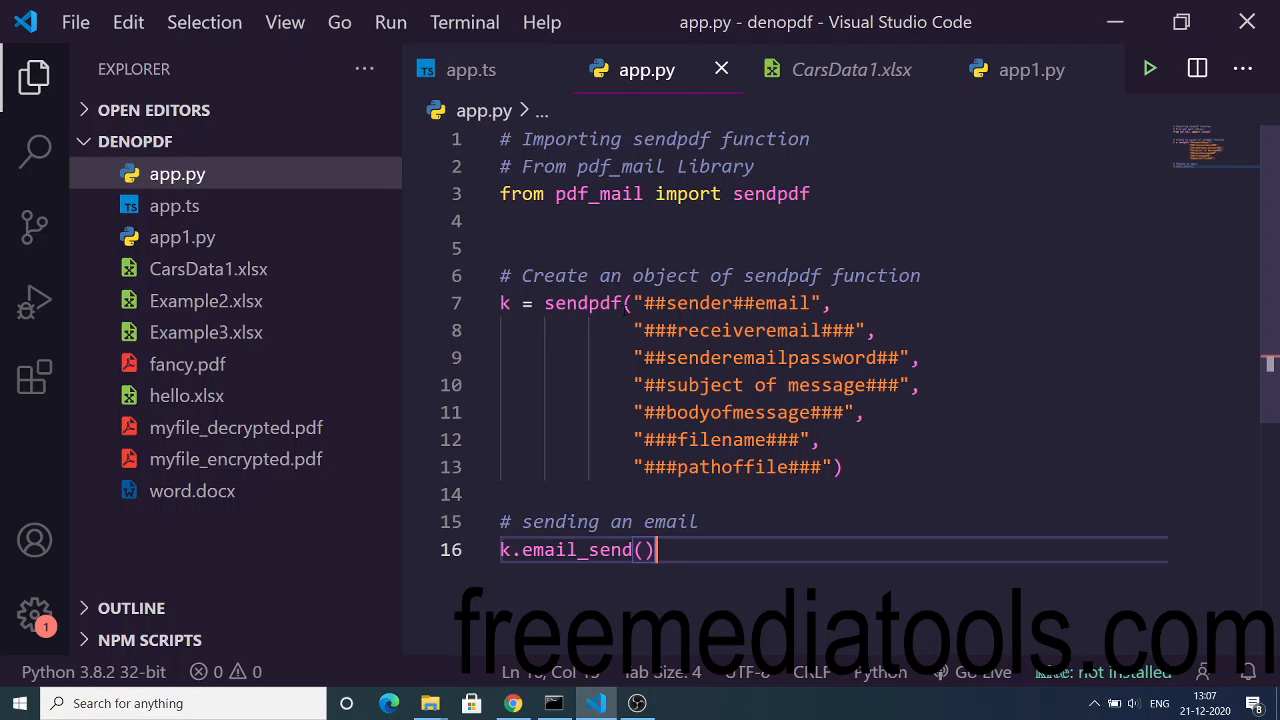
Replace the sender and receiver placeholders with the two gmail.com addresses in the sendpdf call
{"action": "left_click", "coordinate": [810, 304]}
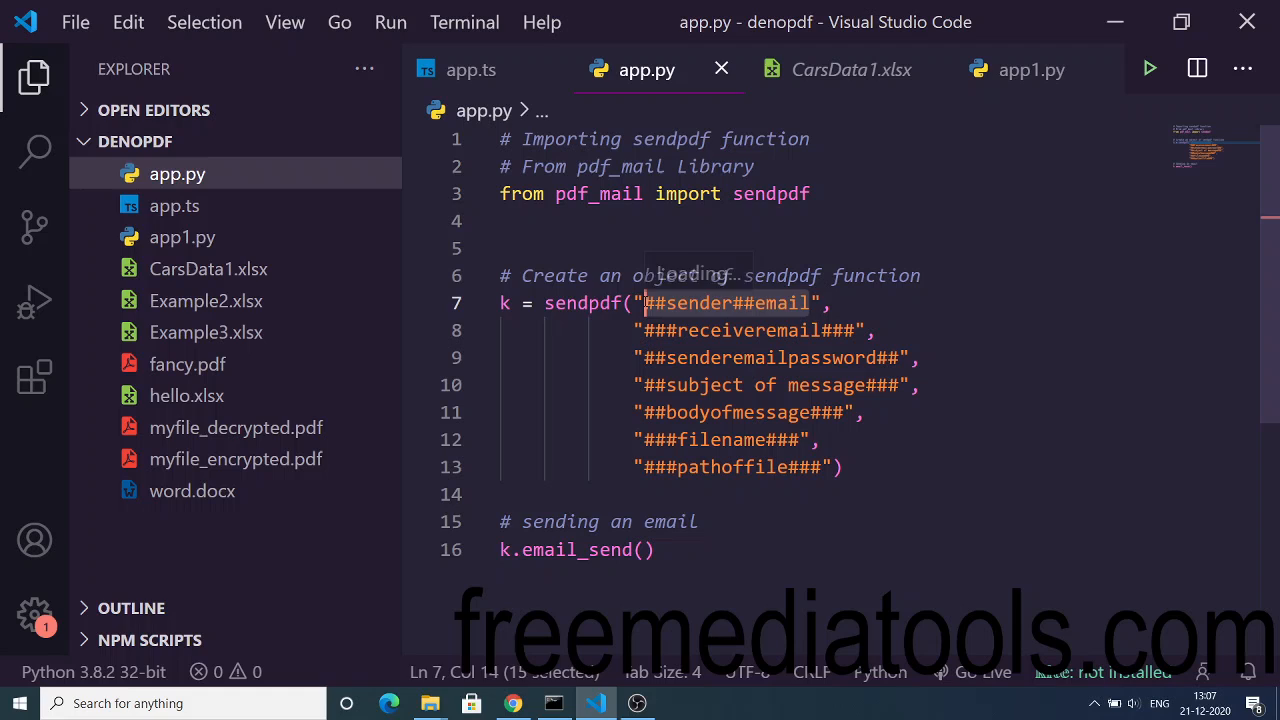
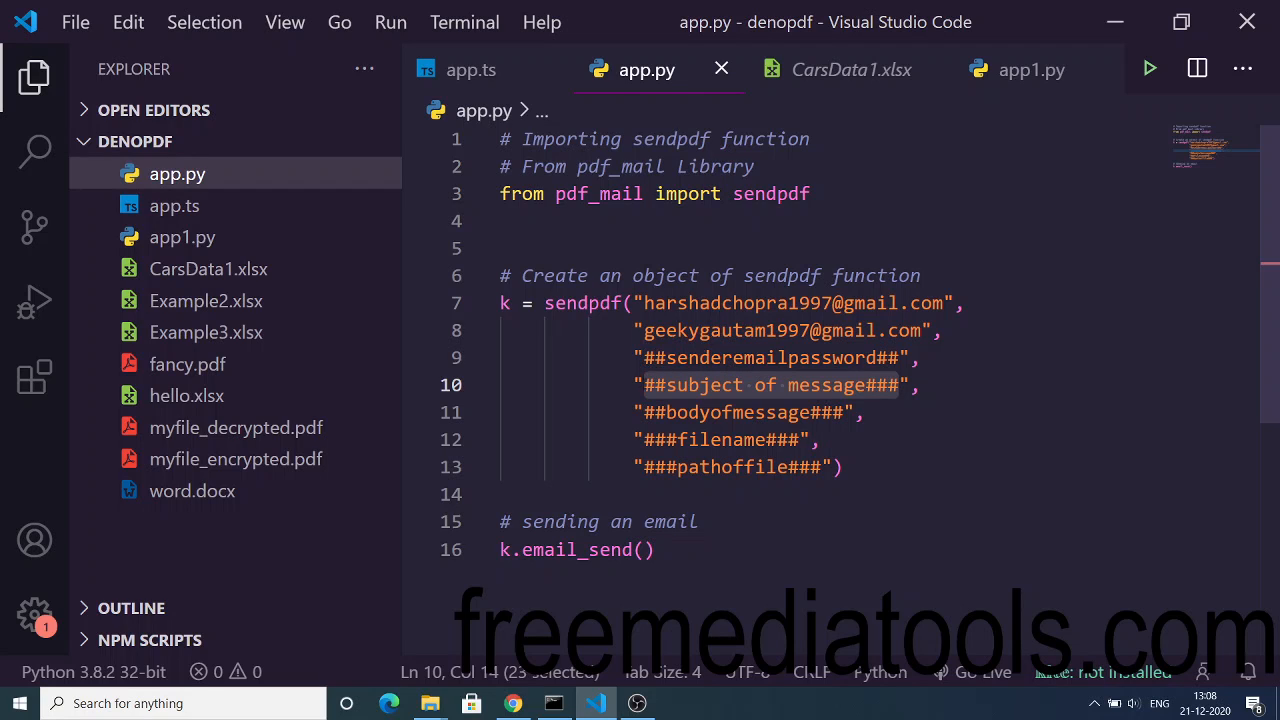
Set the sendpdf subject to 'pdf document' and the body to 'body of message'
{"action": "type", "text": "pdf documet\","}
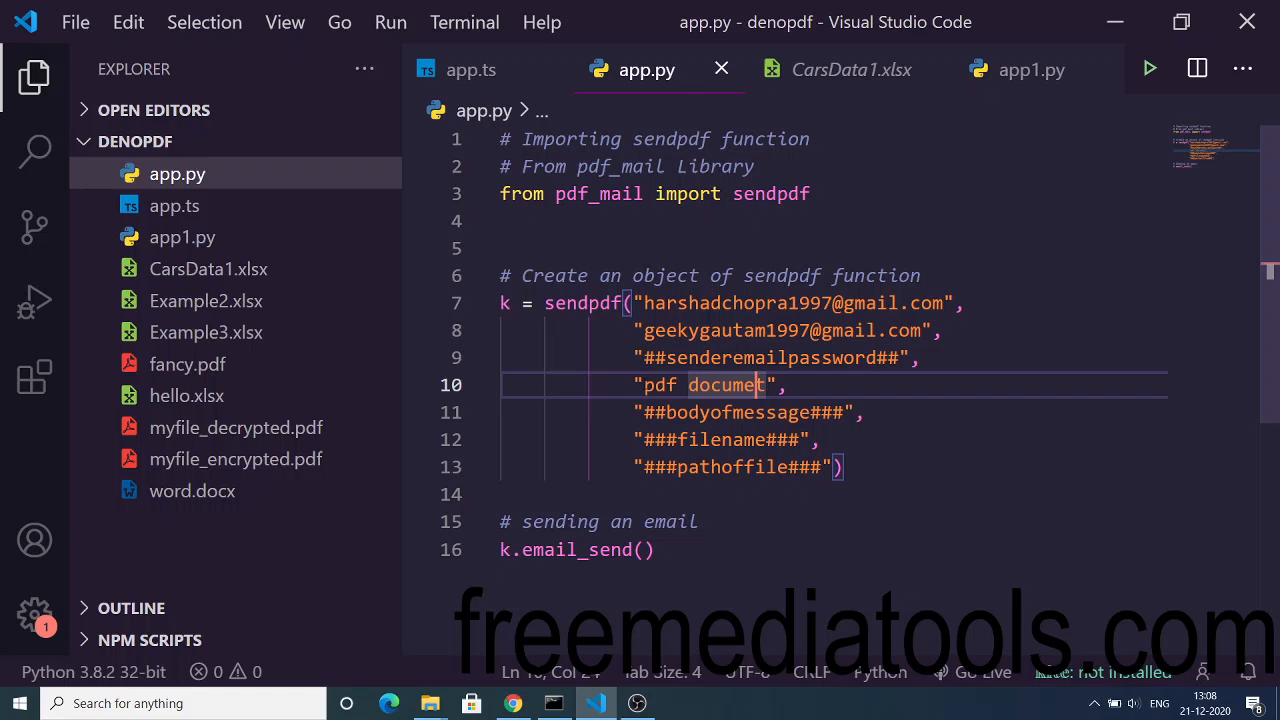
{"action": "type", "text": "nn"}
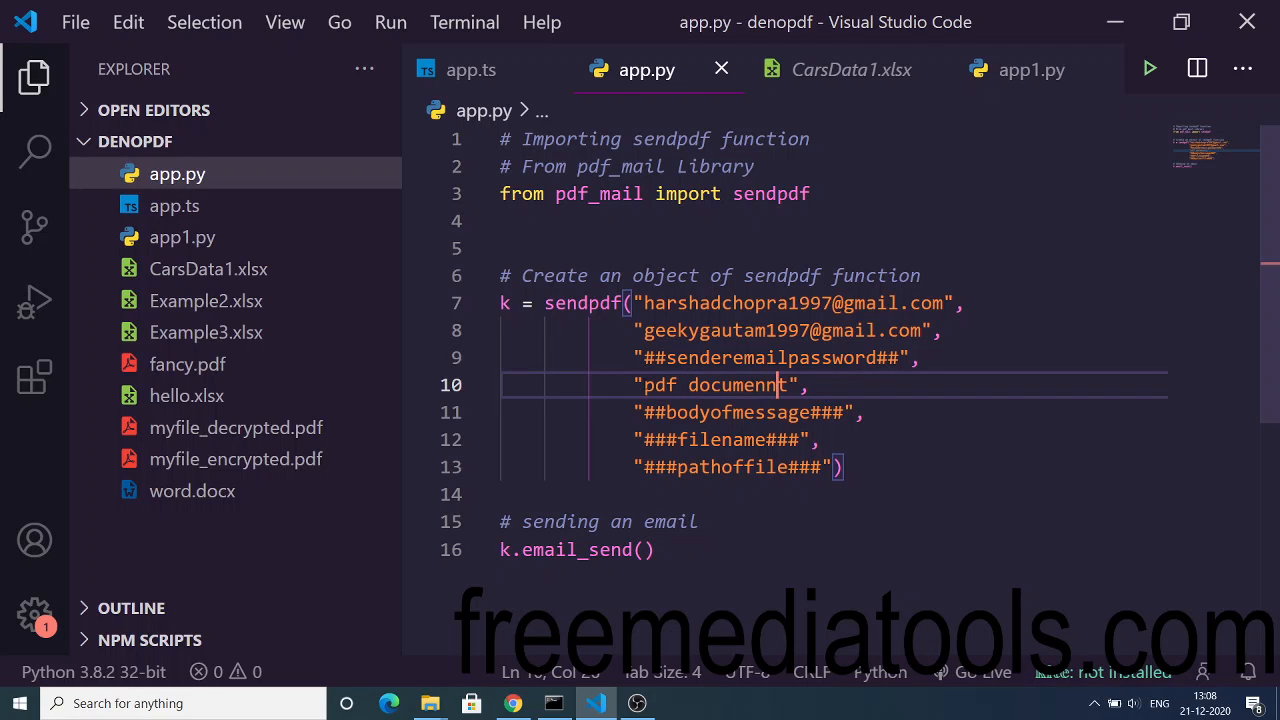
{"action": "key", "text": "Backspace"}
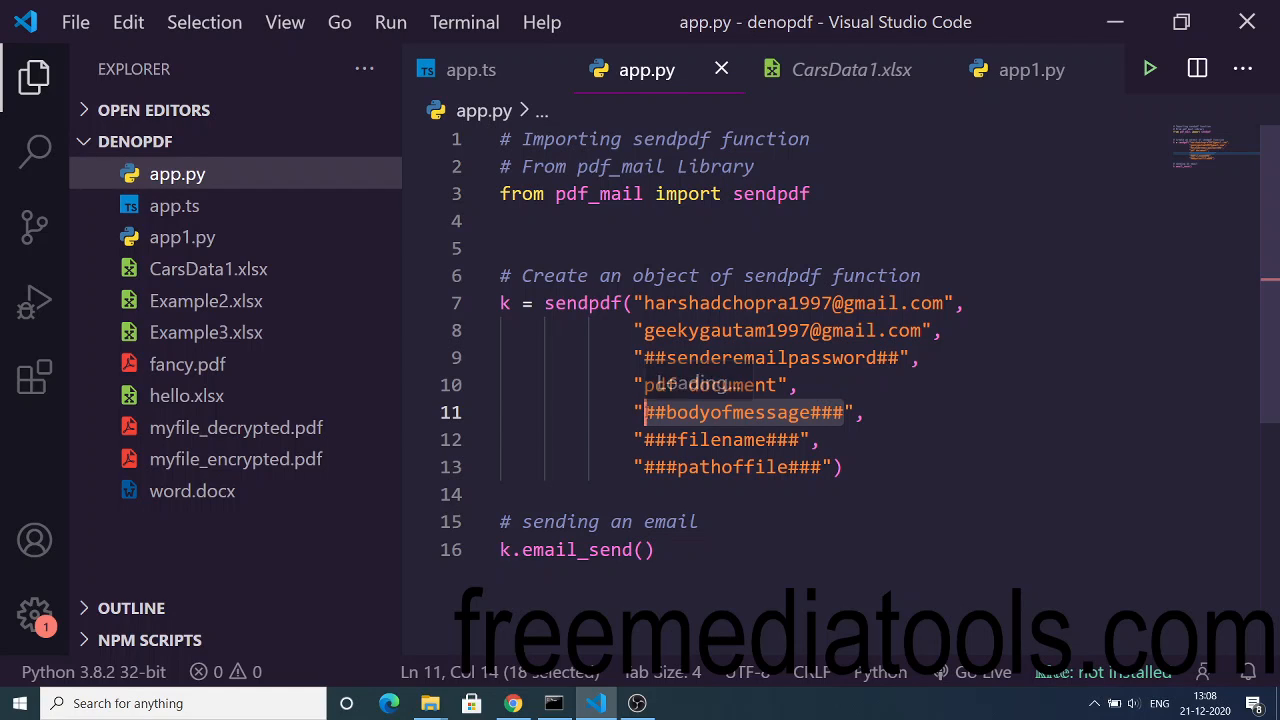
{"action": "type", "text": "body of \","}
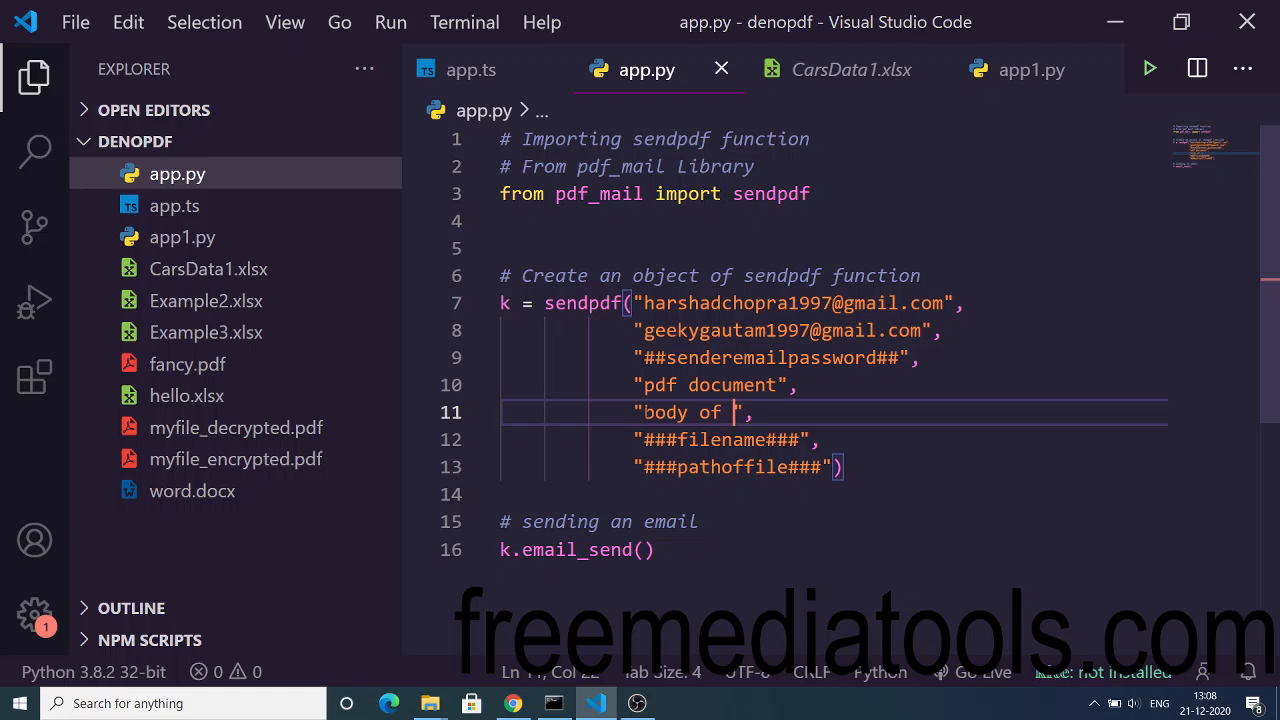
{"action": "type", "text": "messa"}
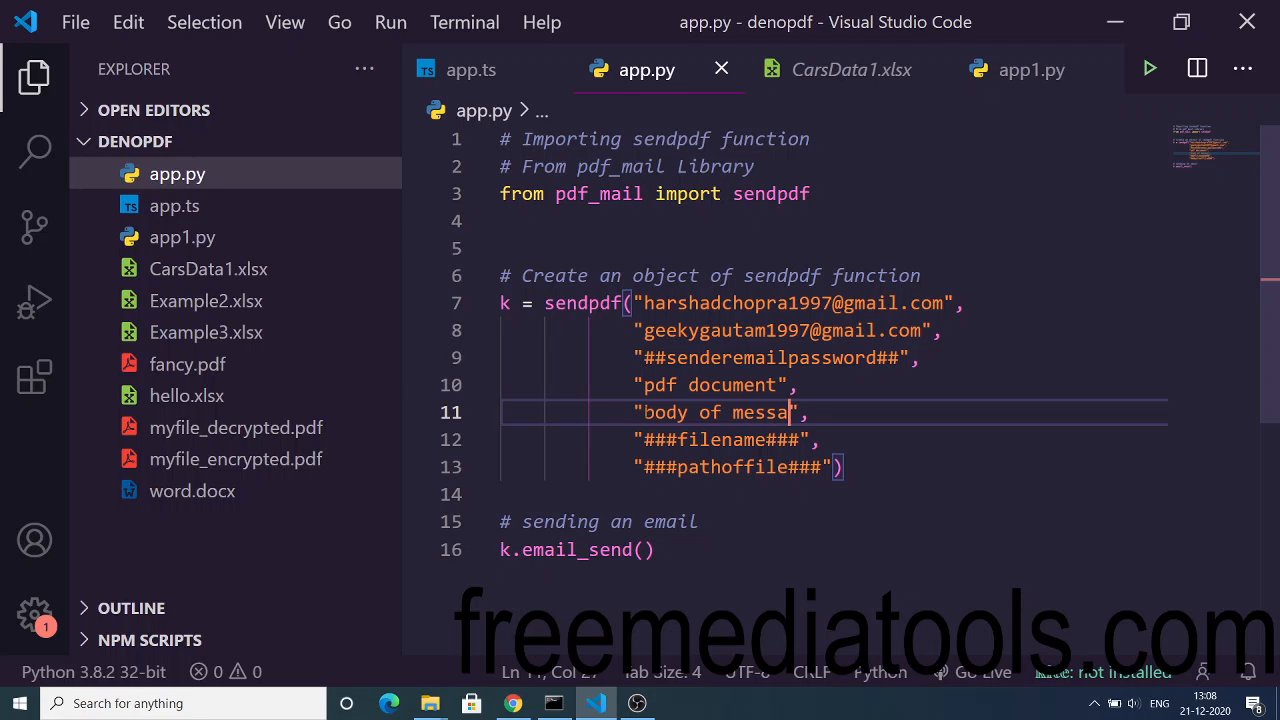
{"action": "type", "text": "ge"}
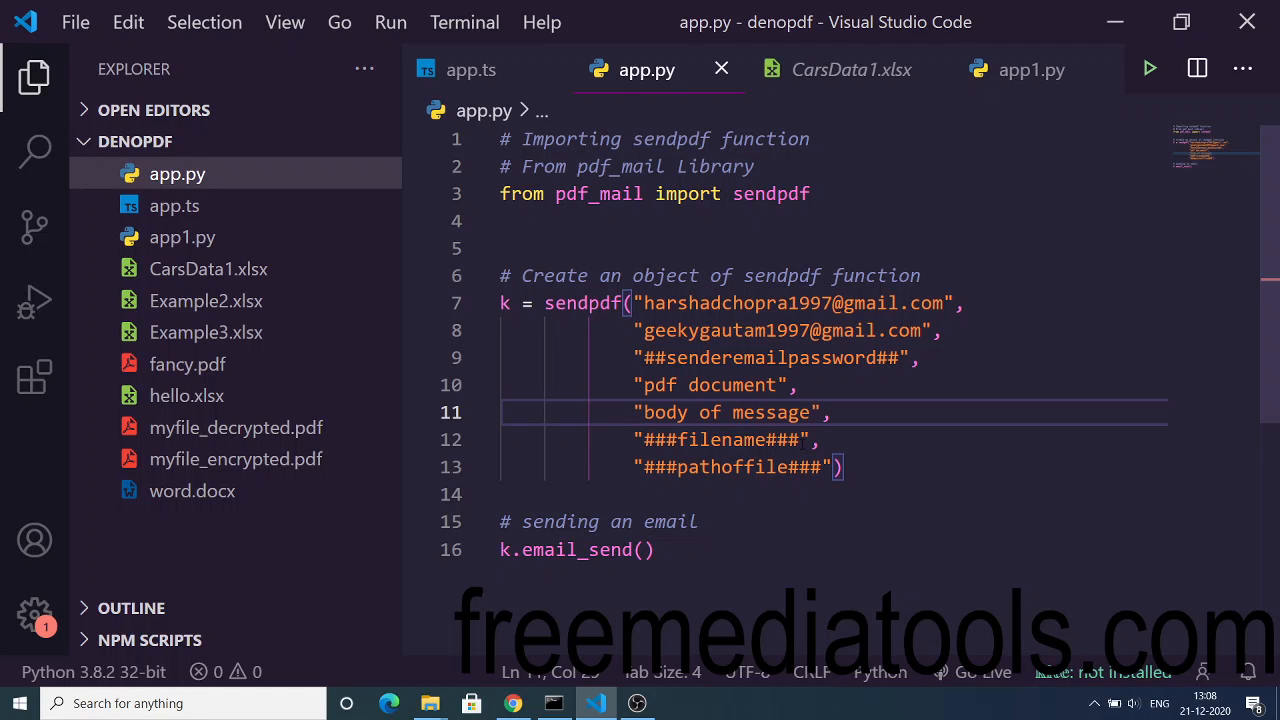
Set the sendpdf file name argument to 'fancy'
{"action": "double_click", "coordinate": [720, 440]}
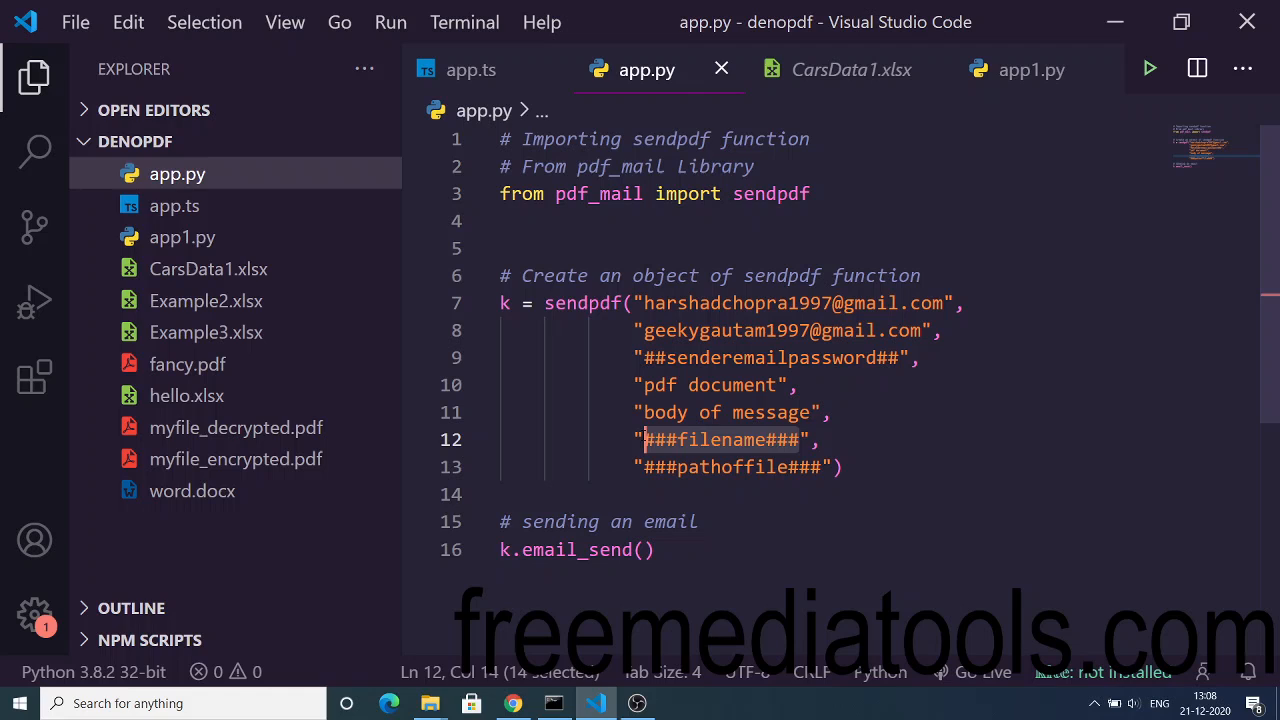
{"action": "type", "text": "fa\","}
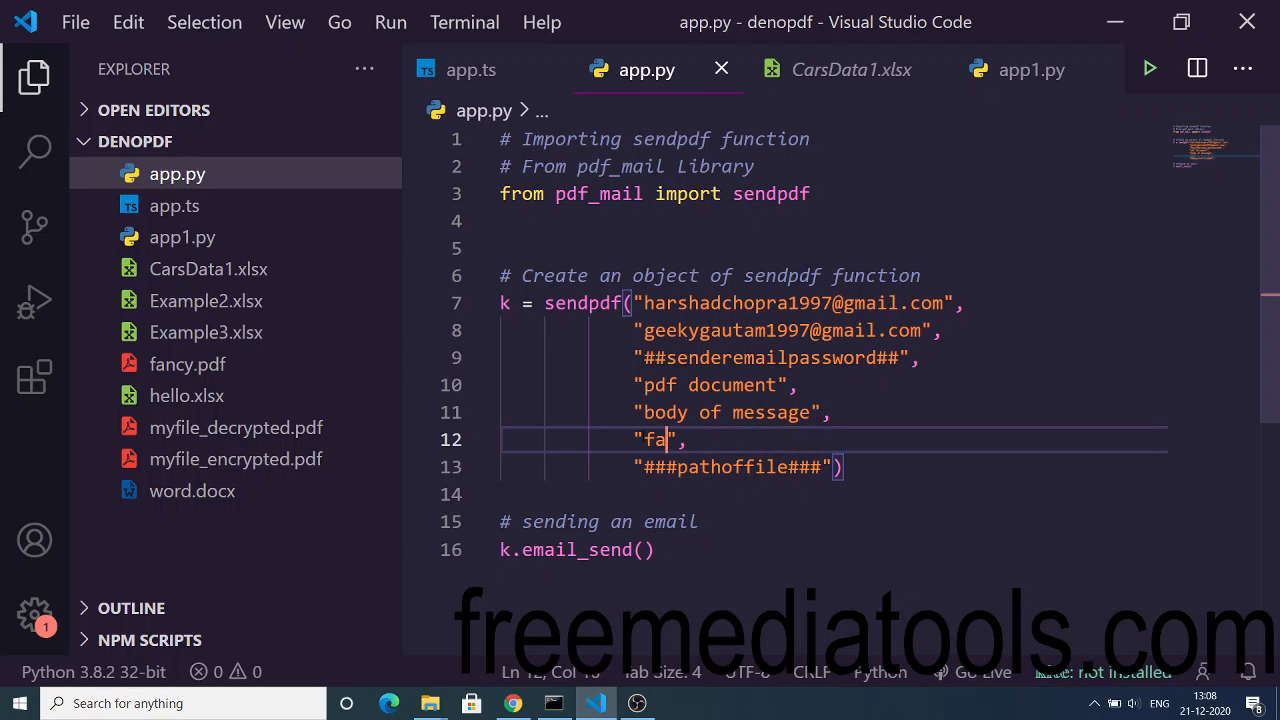
{"action": "type", "text": "ncy"}
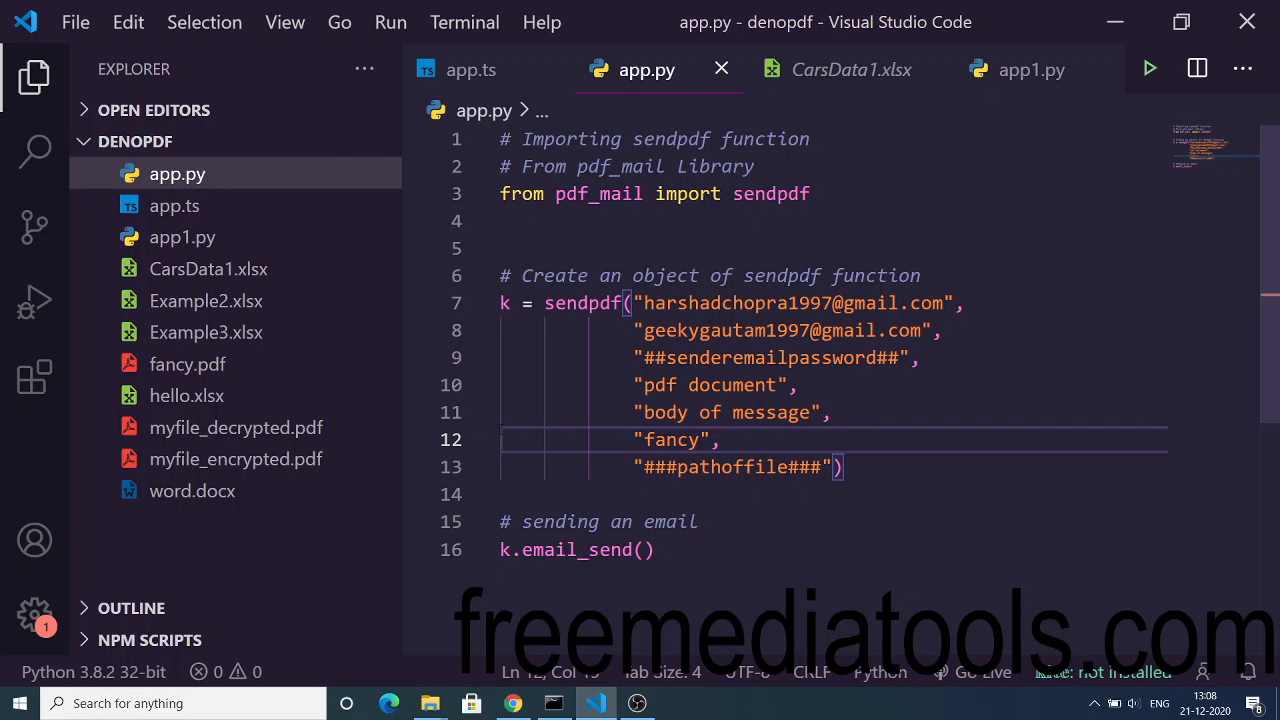
{"action": "left_click", "coordinate": [188, 364]}
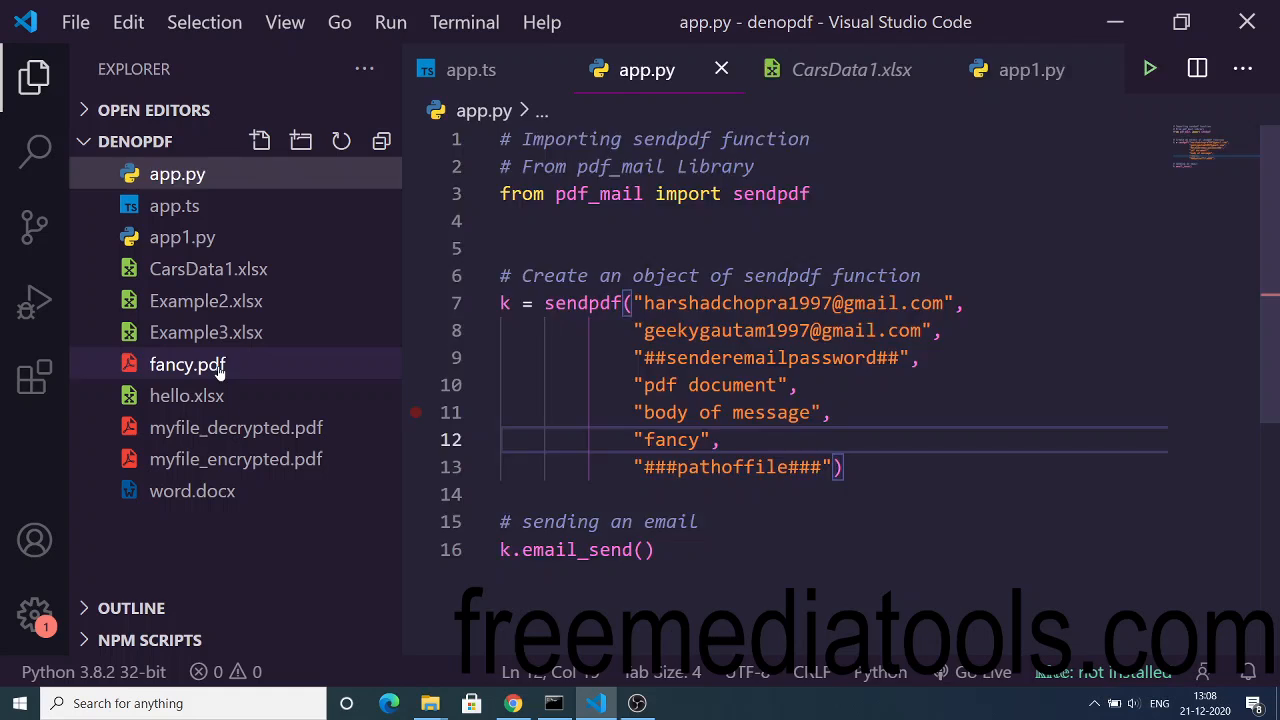
Preview fancy.pdf from the Explorer, then empty the file-path placeholder in the sendpdf call
{"action": "double_click", "coordinate": [188, 364]}
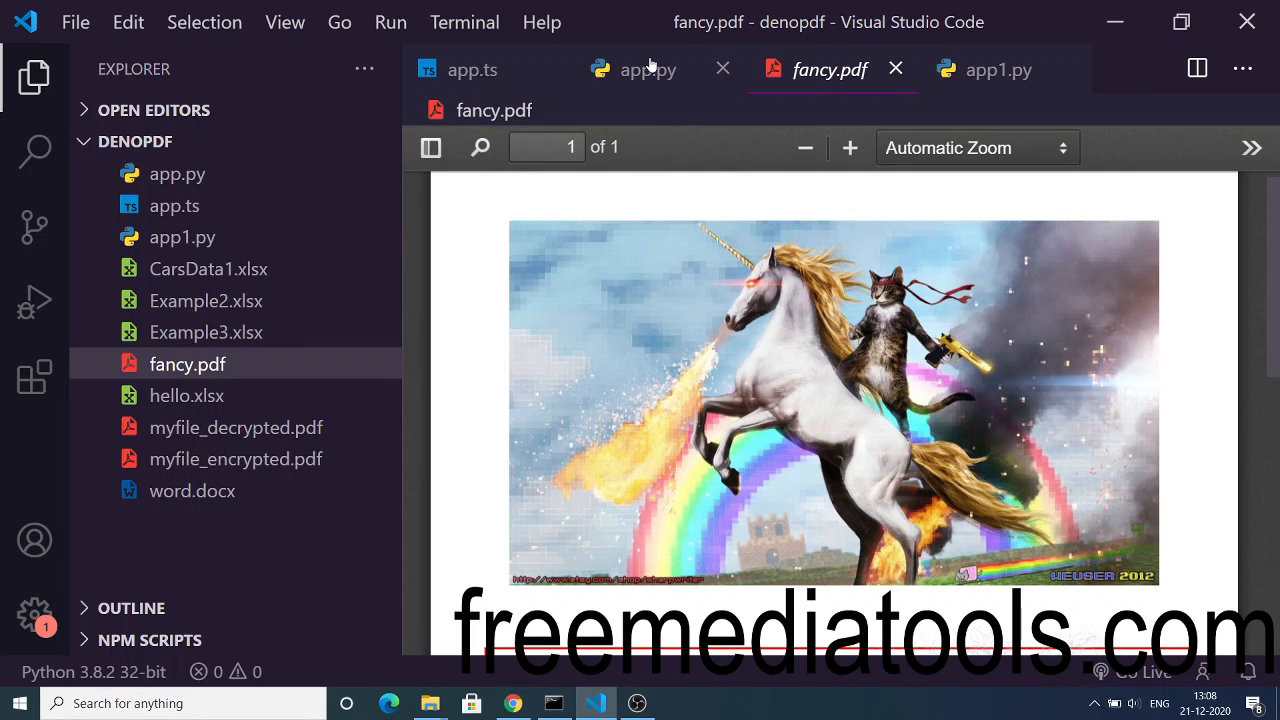
{"action": "left_click", "coordinate": [648, 68]}
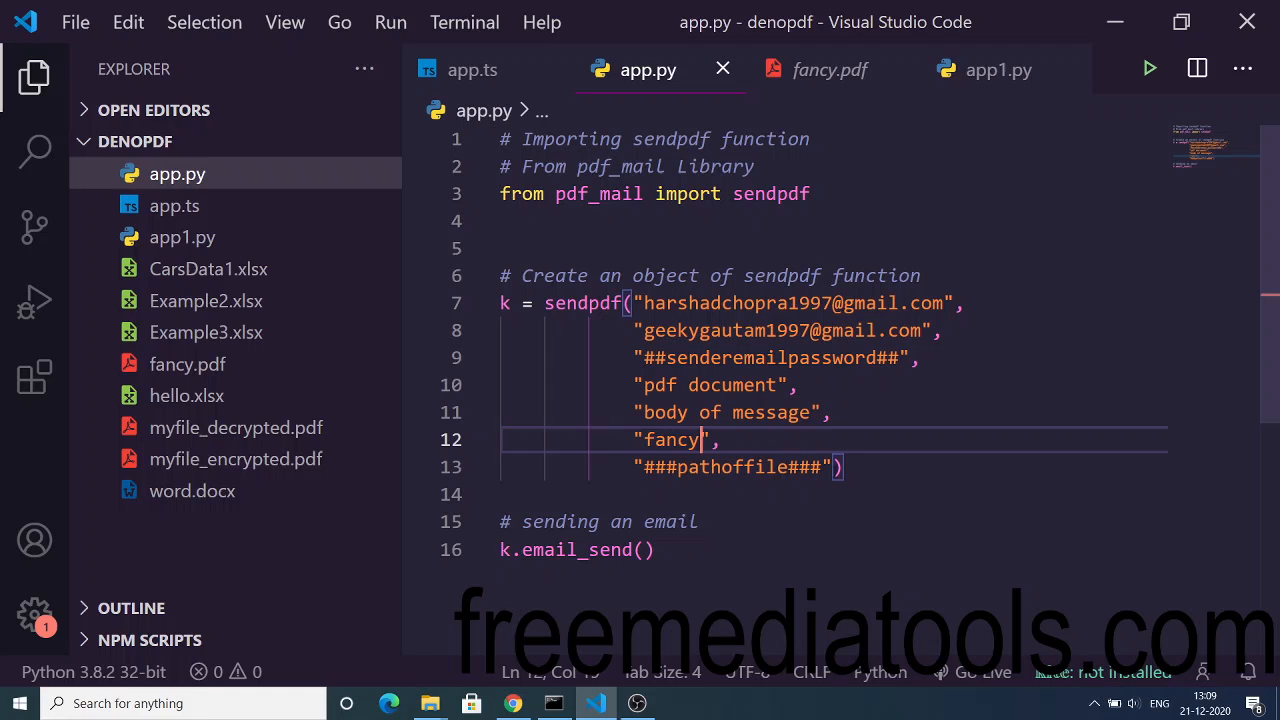
{"action": "double_click", "coordinate": [730, 466]}
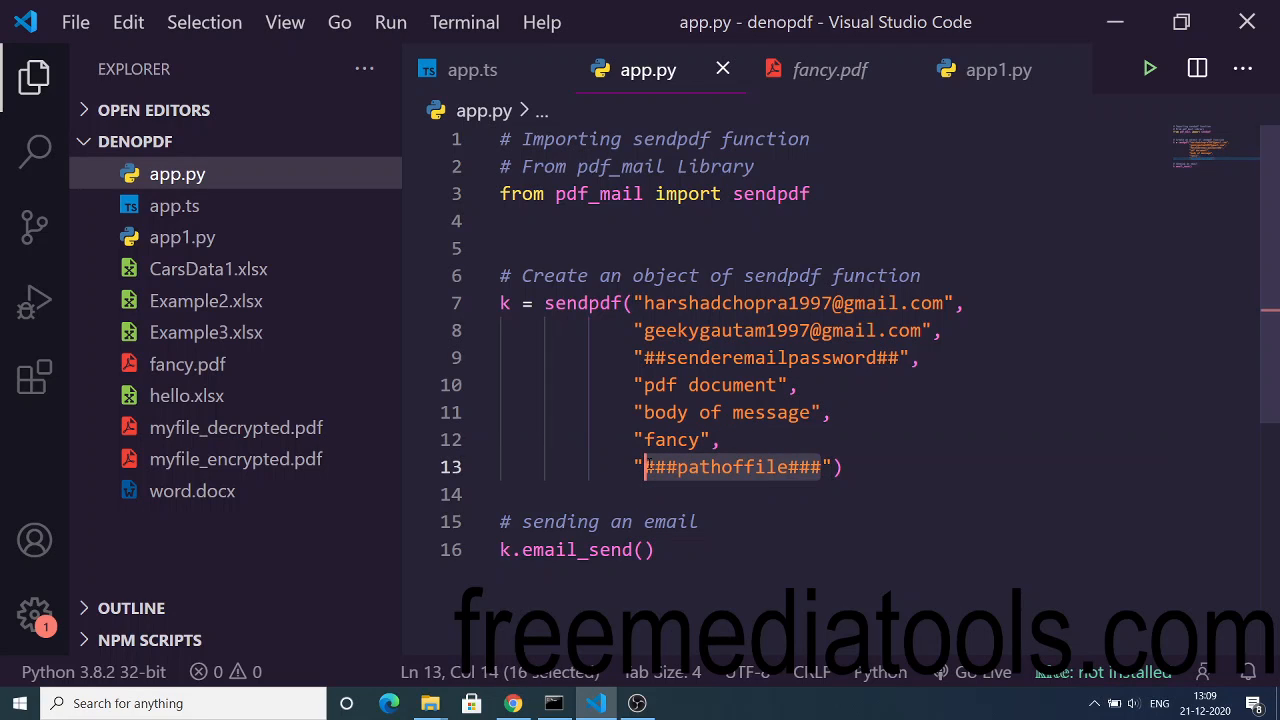
{"action": "key", "text": "Delete"}
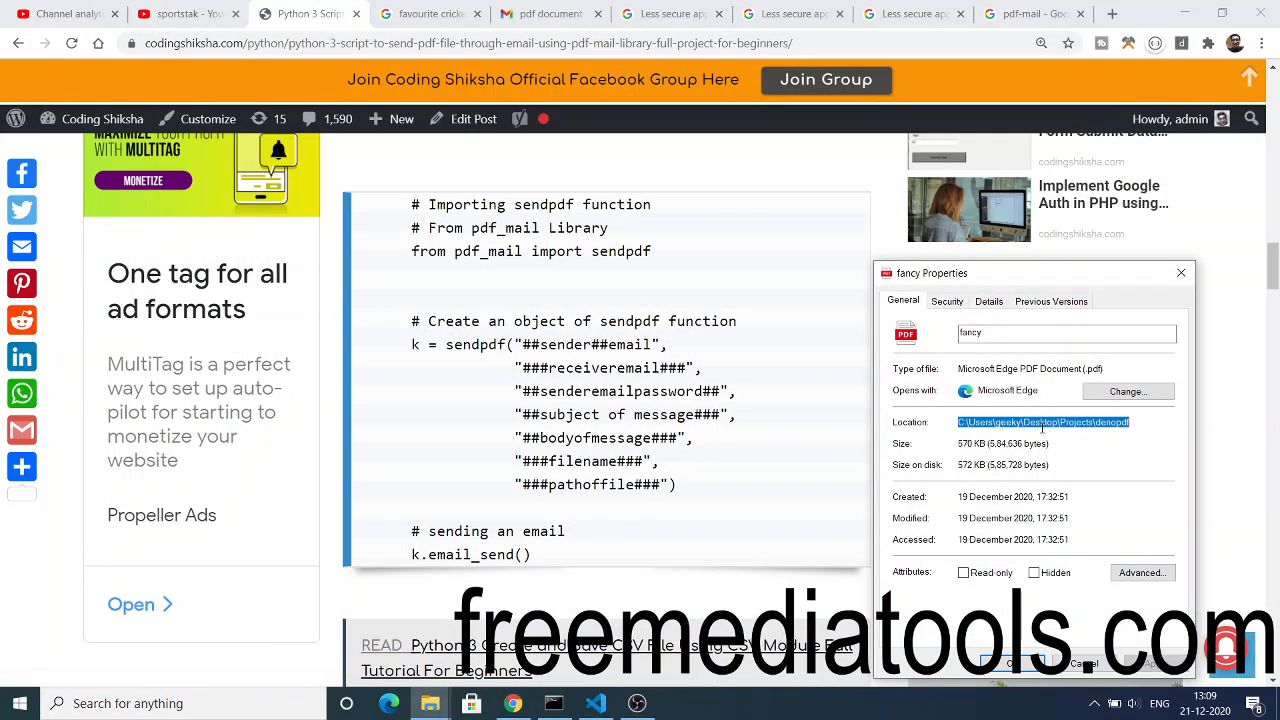
Copy the folder location of fancy.pdf from its Properties dialog and return to VS Code
{"action": "right_click", "coordinate": [1044, 420]}
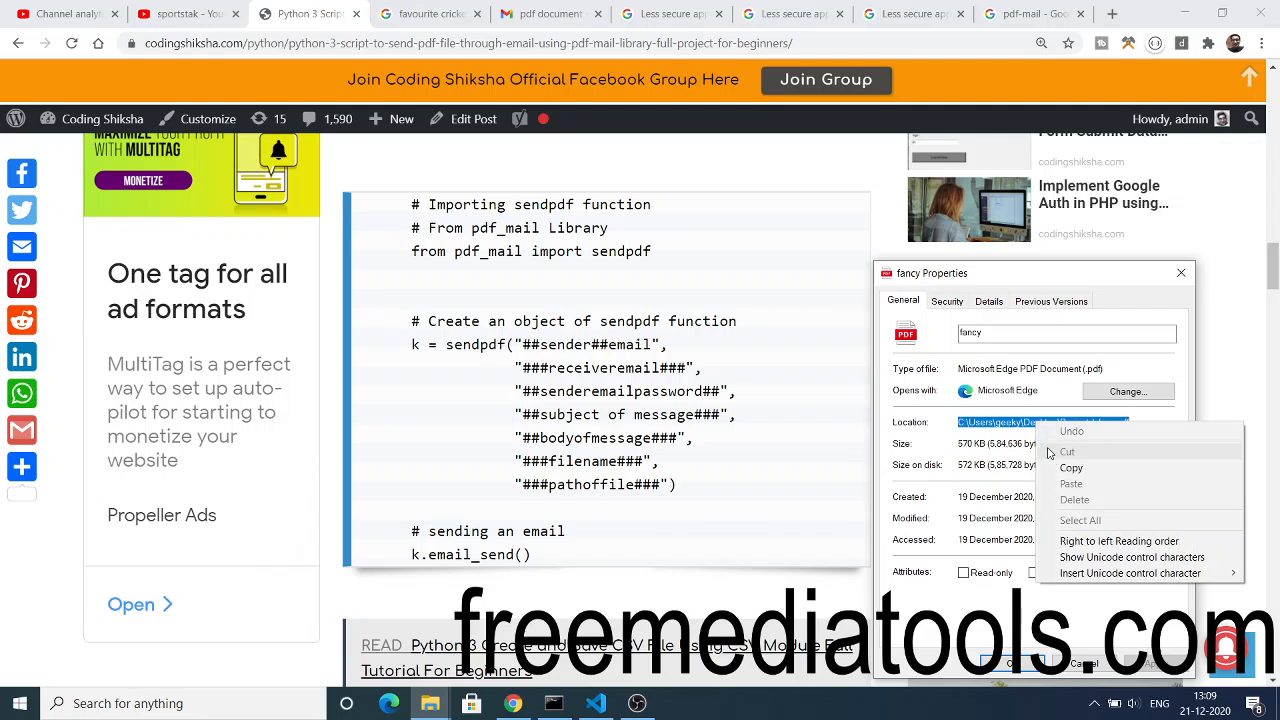
{"action": "left_click", "coordinate": [1072, 468]}
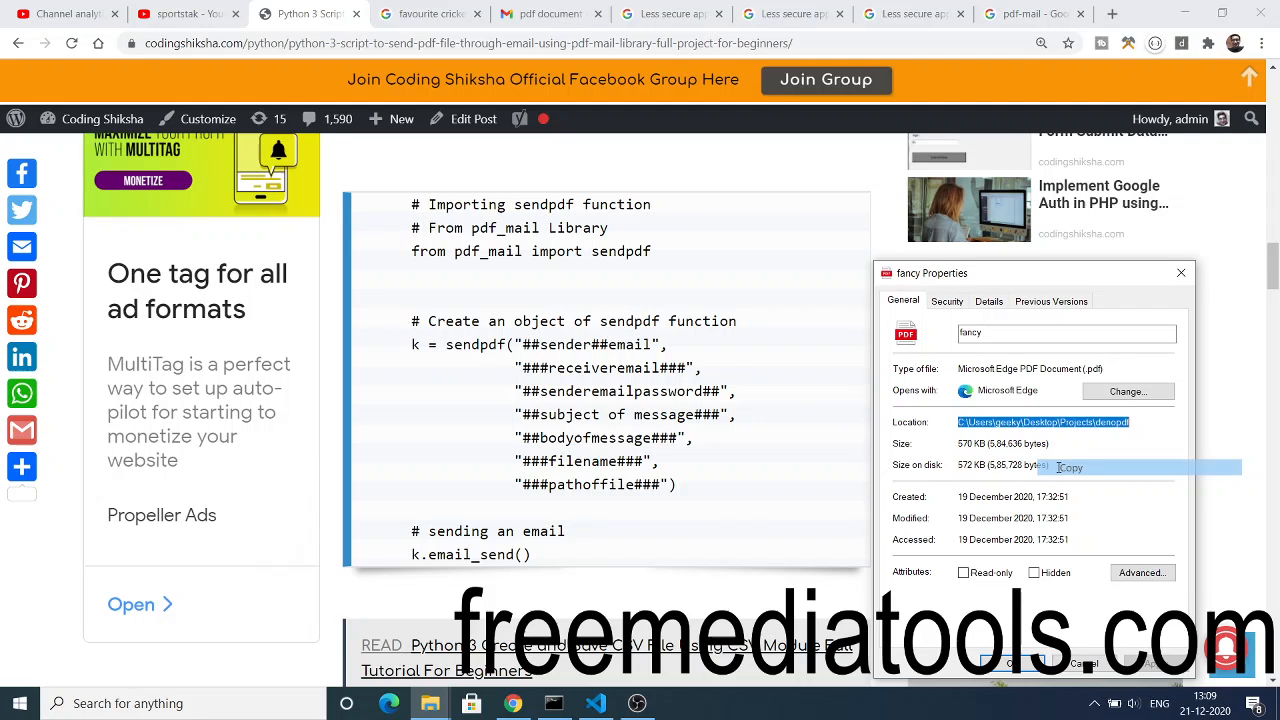
{"action": "left_click", "coordinate": [596, 704]}
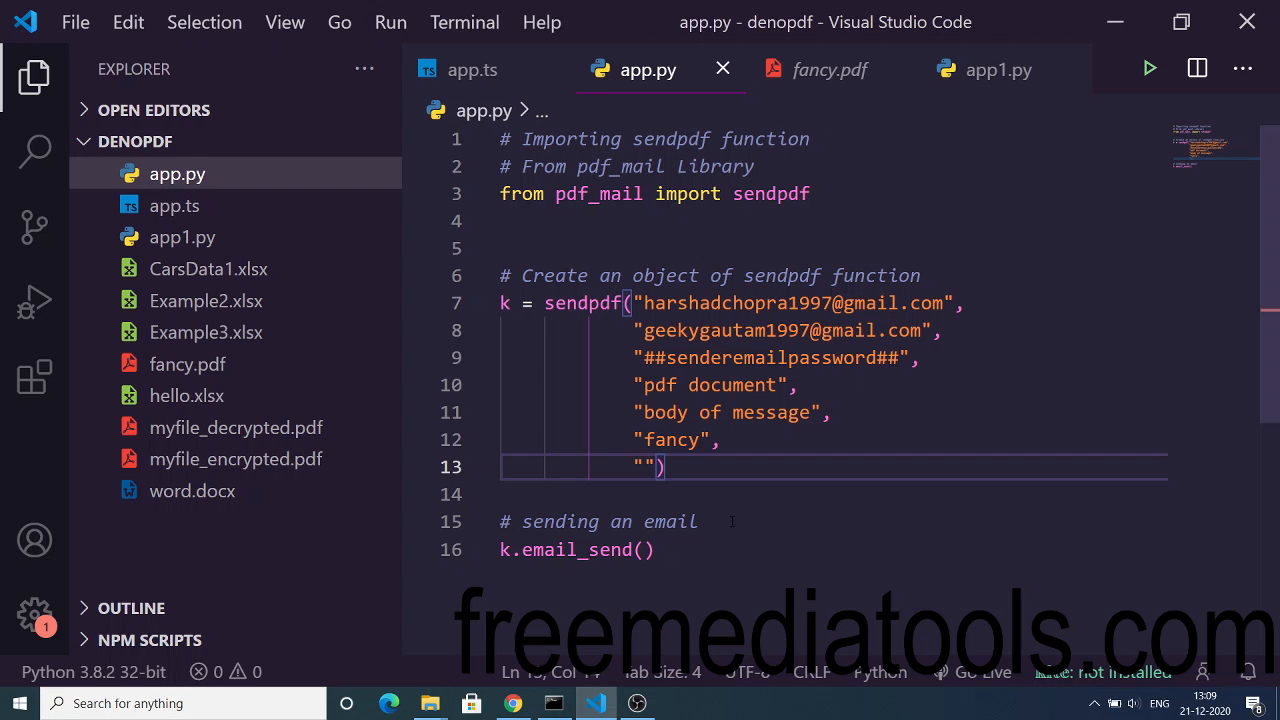
Set the file path to 'C:\Users\geeky\Desktop\Projects\denopdf', run the script and check the Gmail inbox
{"action": "type", "text": "C:\\Users\\geeky\\Desktop\\Projects\\denopdf"}
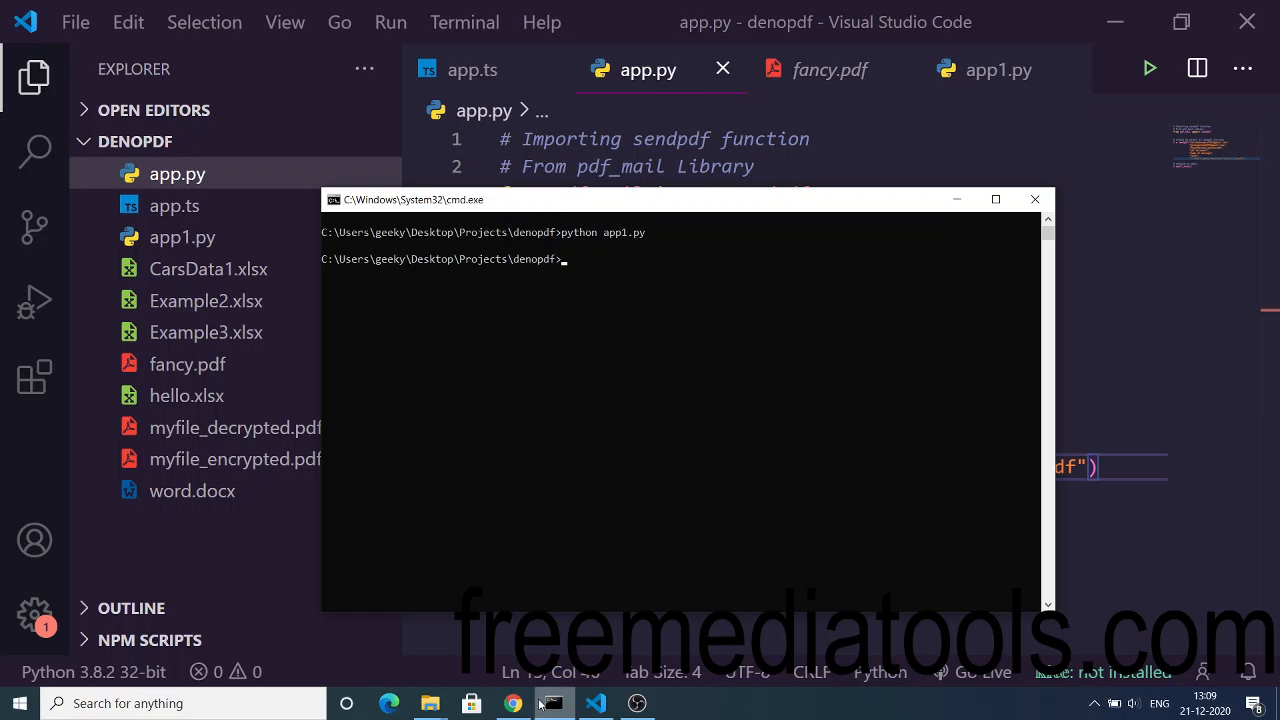
{"action": "left_click", "coordinate": [512, 704]}
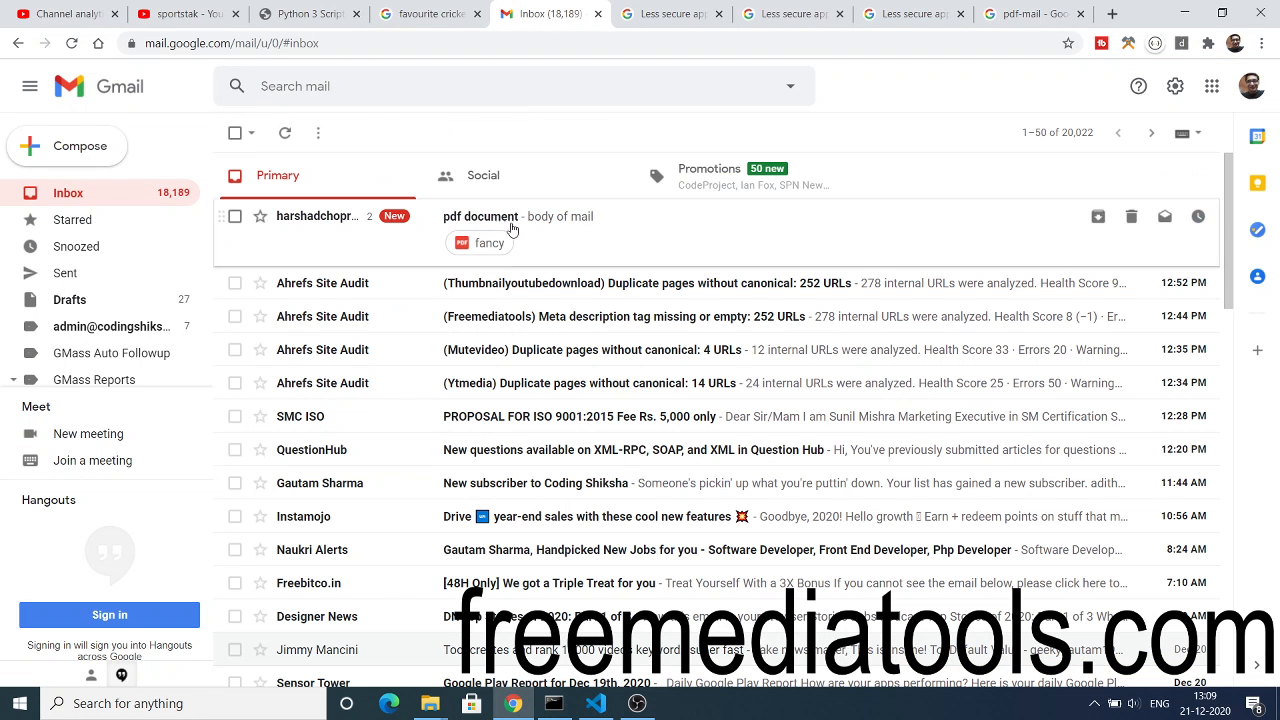
View the received 'pdf document' email with the fancy PDF attachment, then return to the tutorial page
{"action": "left_click", "coordinate": [480, 216]}
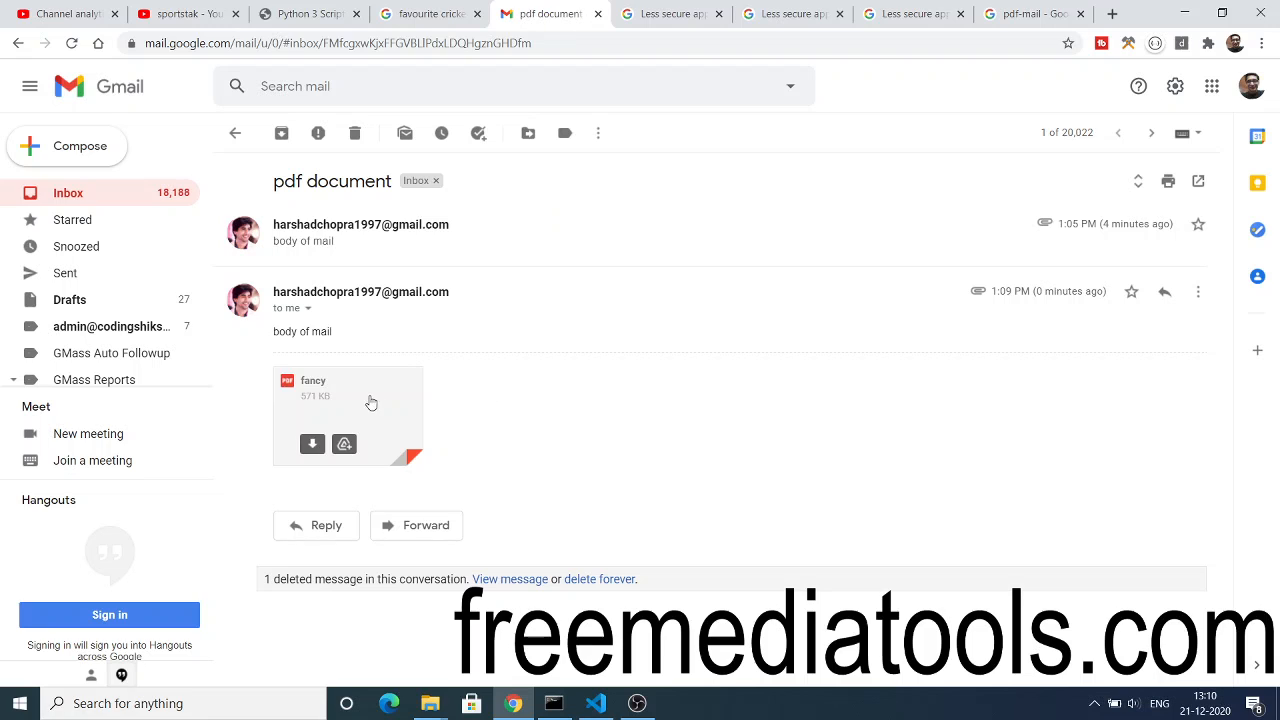
{"action": "mouse_move", "coordinate": [388, 402]}
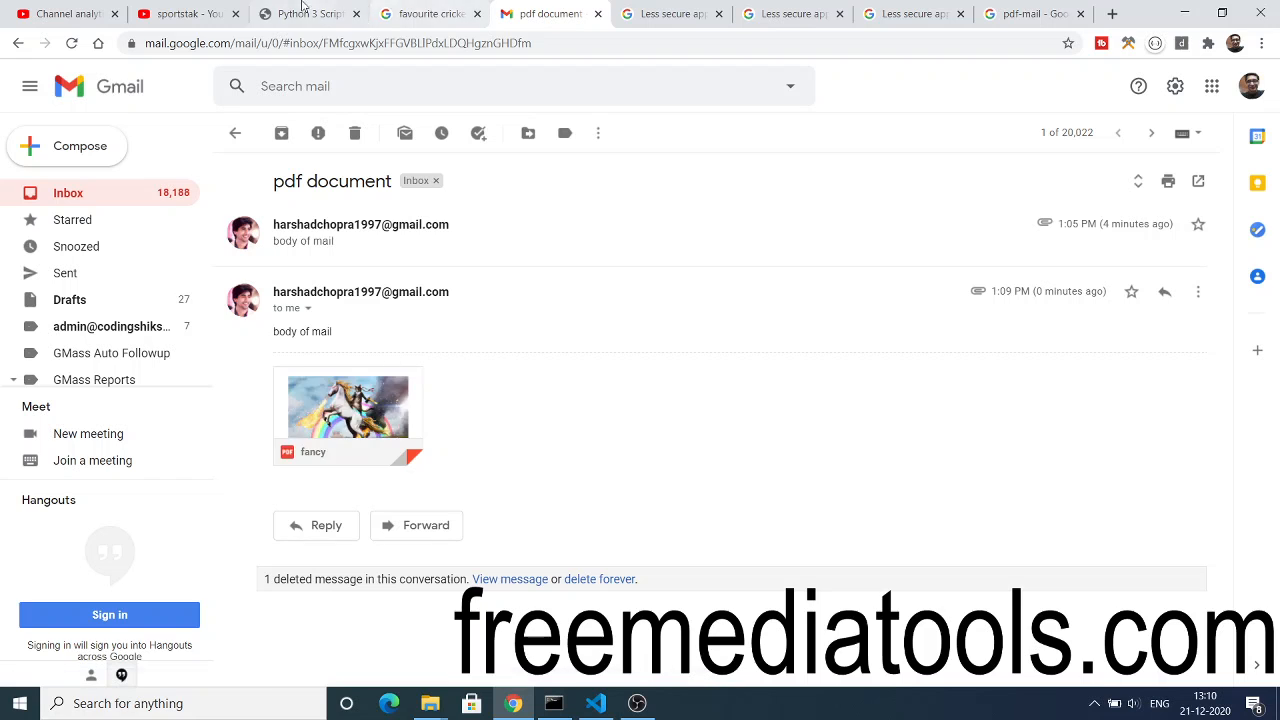
{"action": "left_click", "coordinate": [304, 12]}
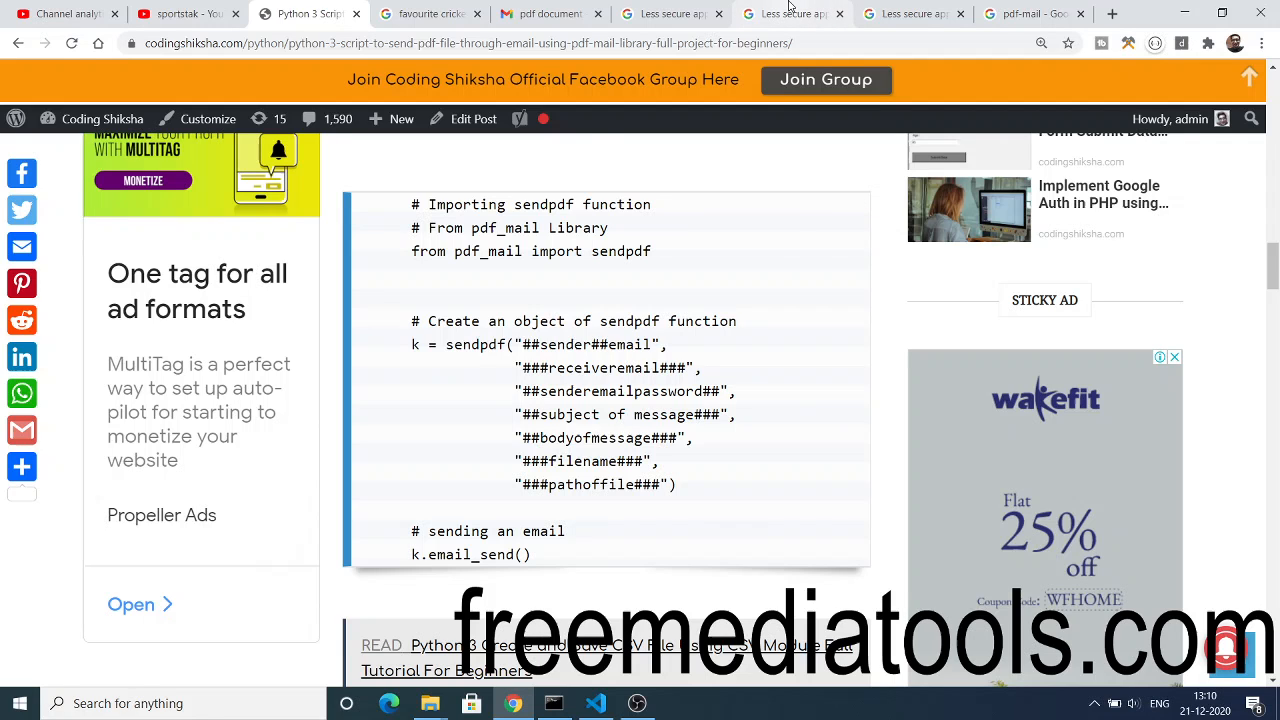
Switch to the Free Media Tools browser tab
{"action": "left_click", "coordinate": [790, 12]}
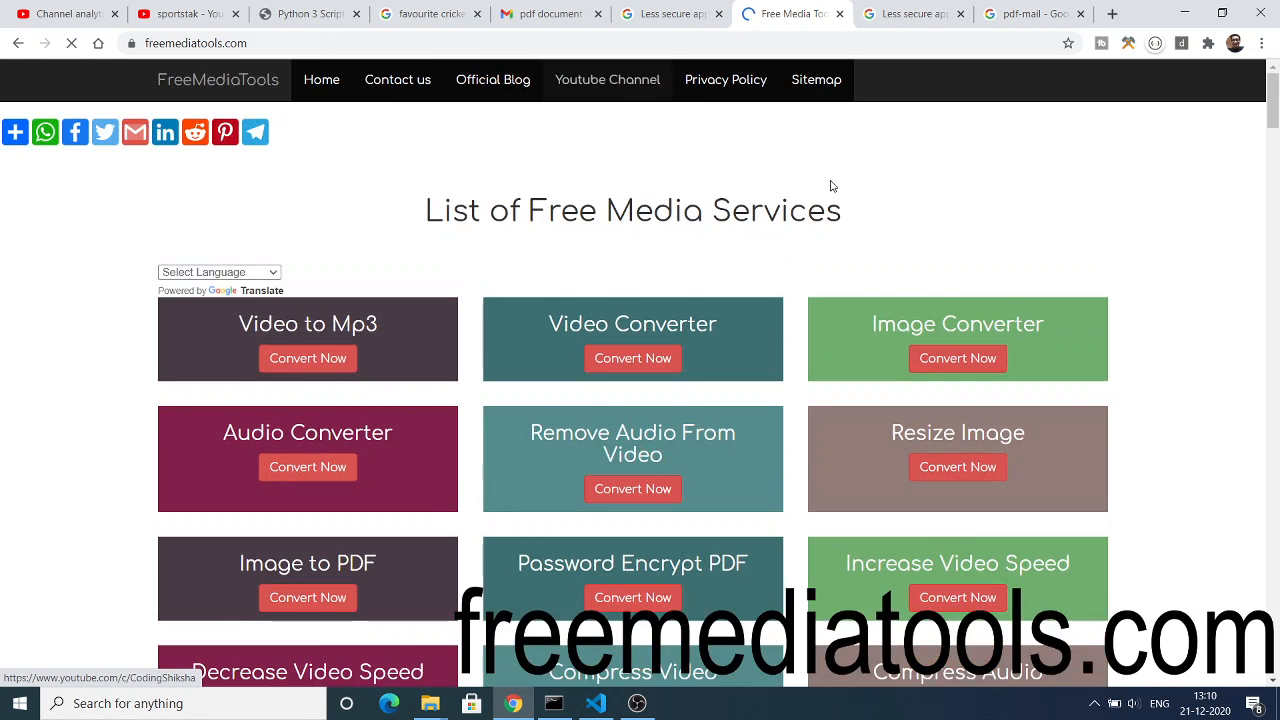
Scroll down the Free Media Tools page to see more utilities like domain checkers and JSON formatters
{"action": "scroll", "scroll_direction": "down", "scroll_amount": 3}
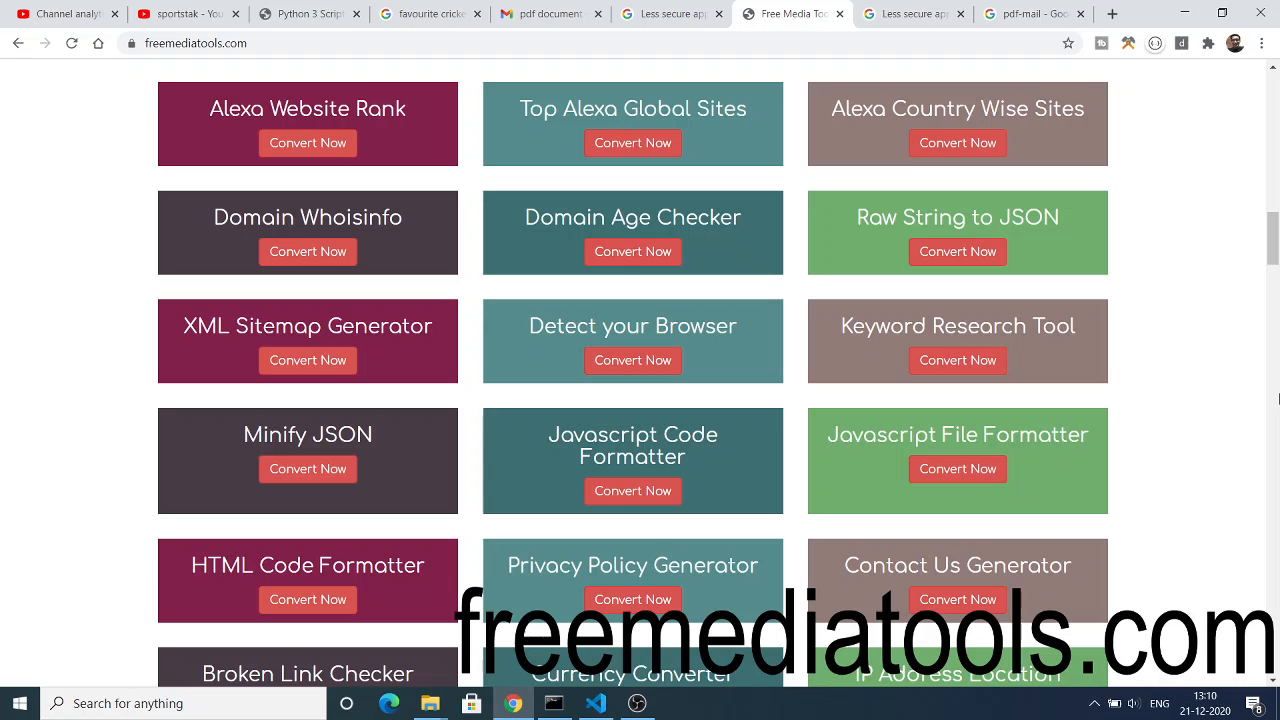
{"action": "mouse_move", "coordinate": [970, 420]}
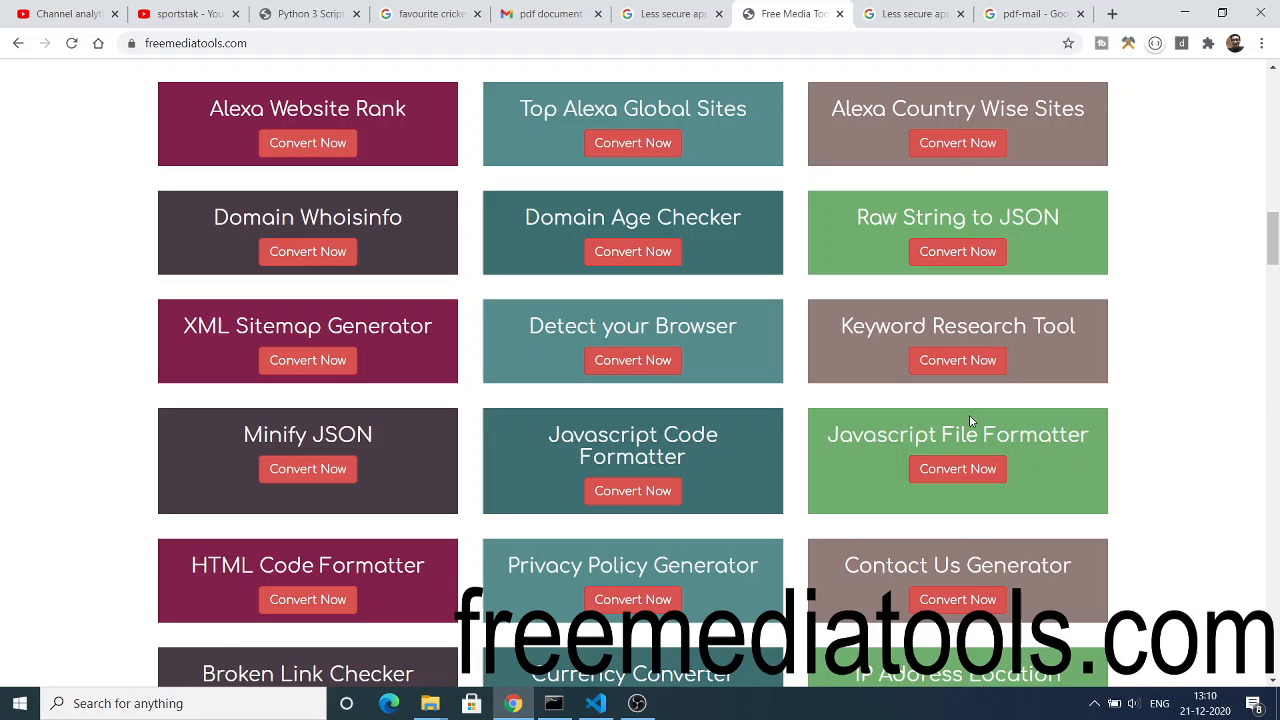
{"action": "left_click", "coordinate": [636, 704]}
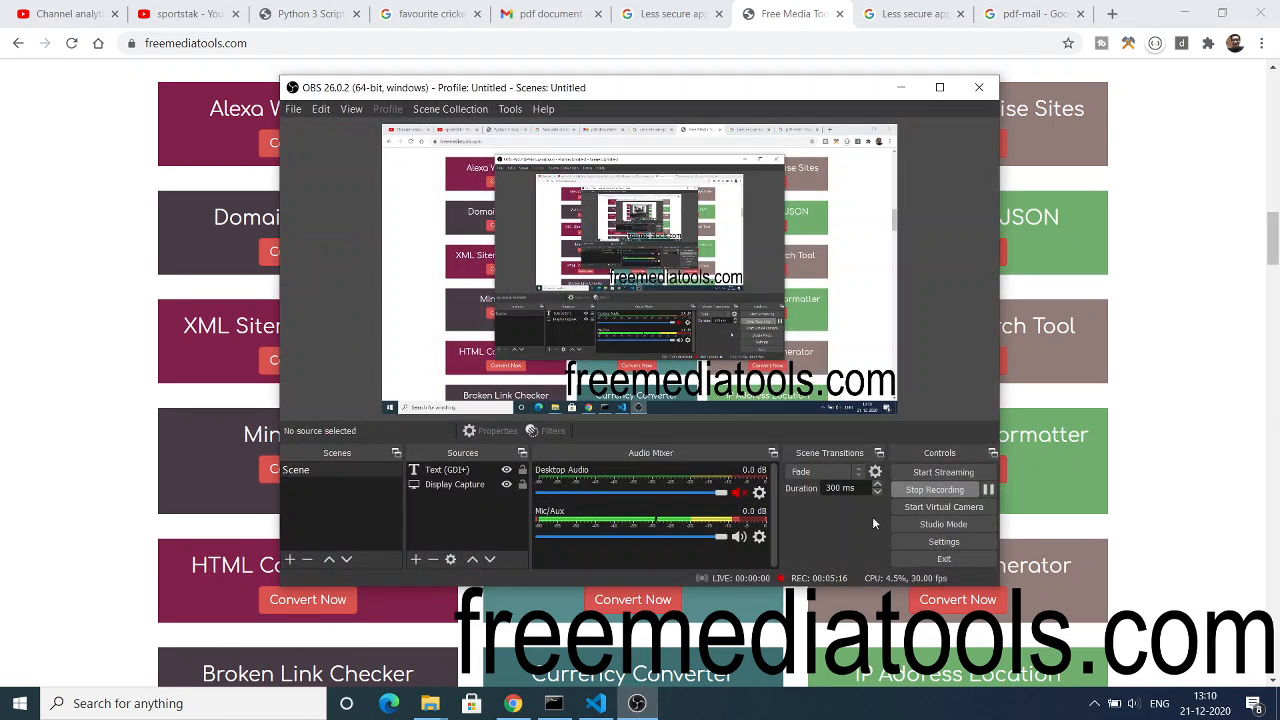